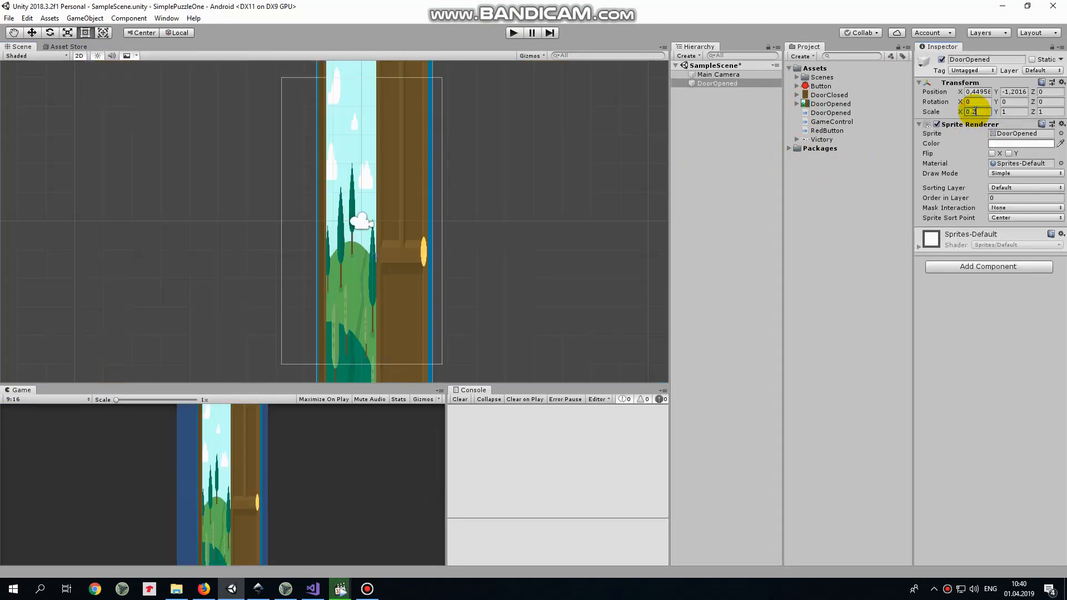
Scale the opened door to 0.2 at 0,0 and fit a Box Collider 2D over its window
text(0.2)
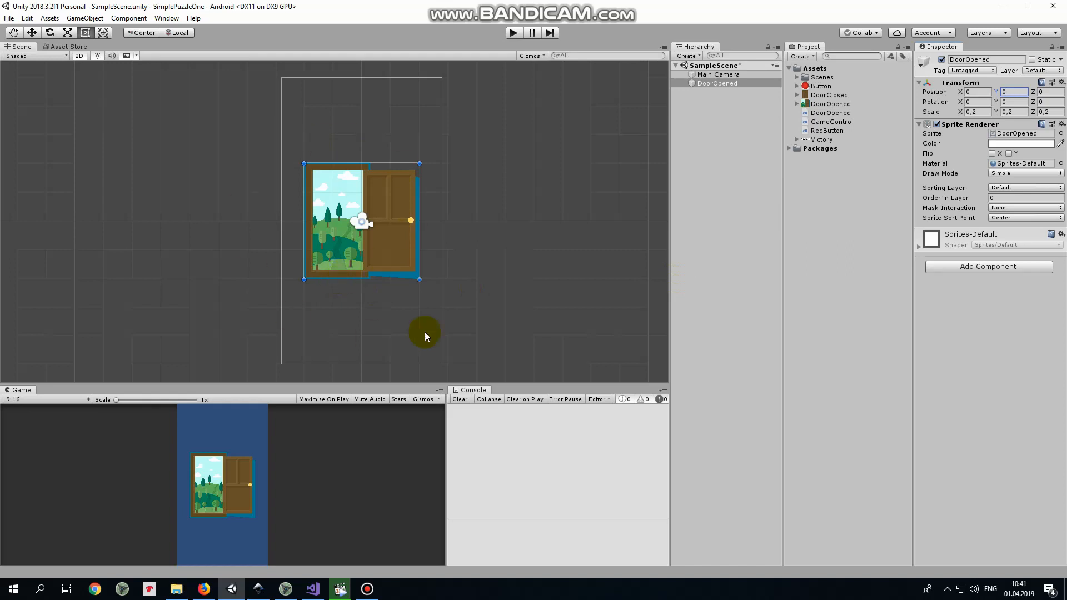
click(988, 266)
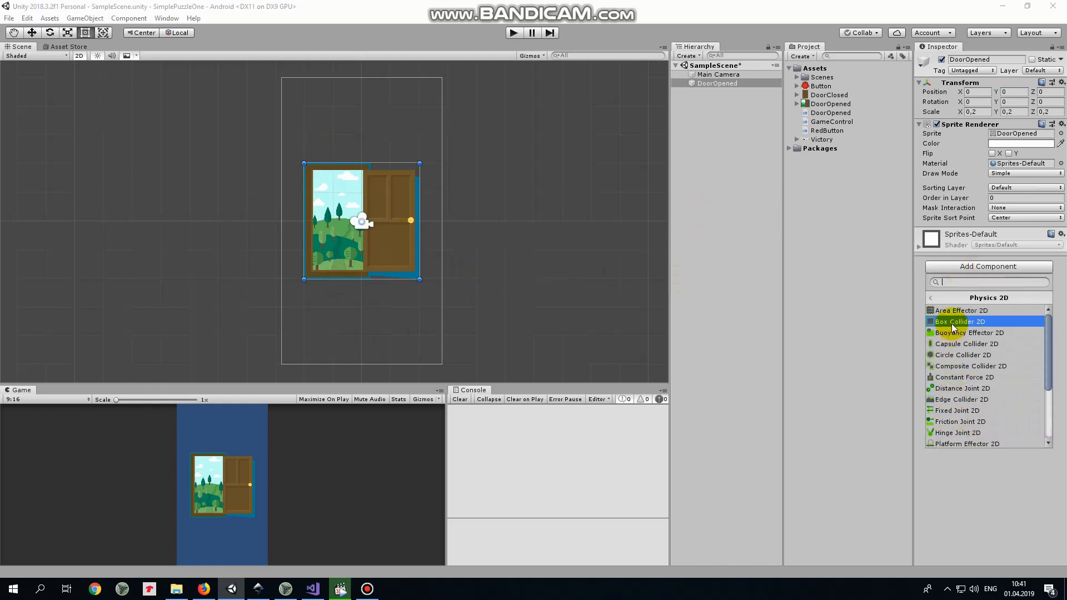
click(961, 322)
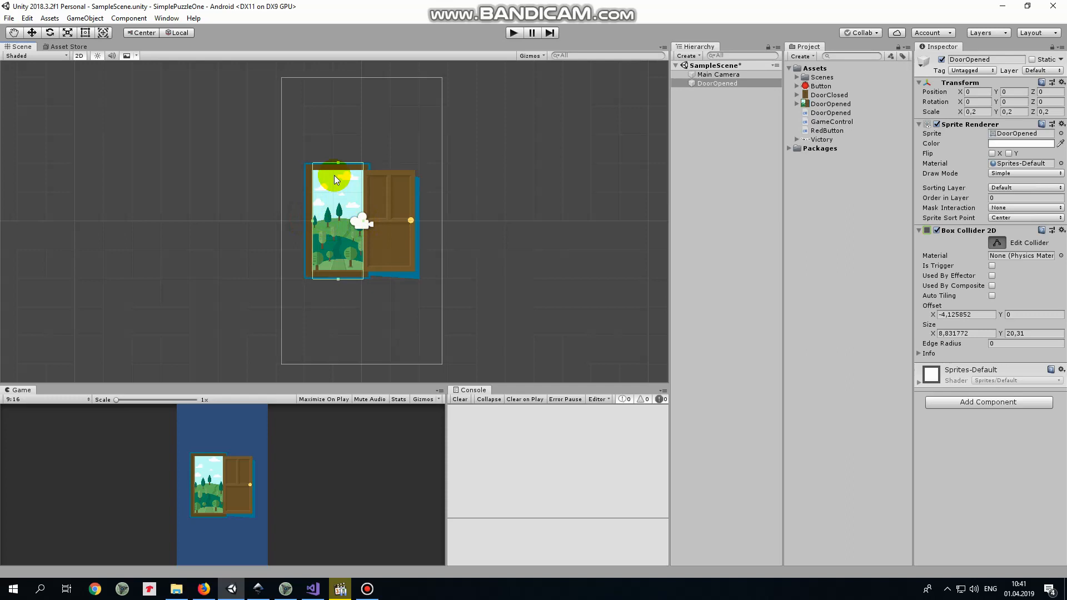
drag(338, 179, 338, 279)
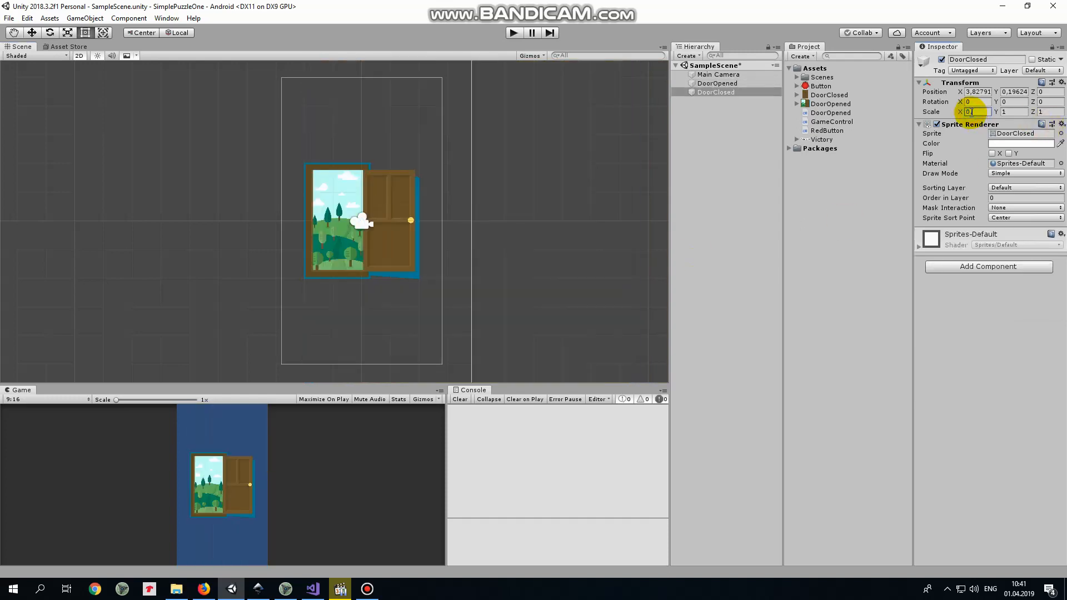
Scale the closed door to 0.2 and place it over the opened door's left half
text(0.2)
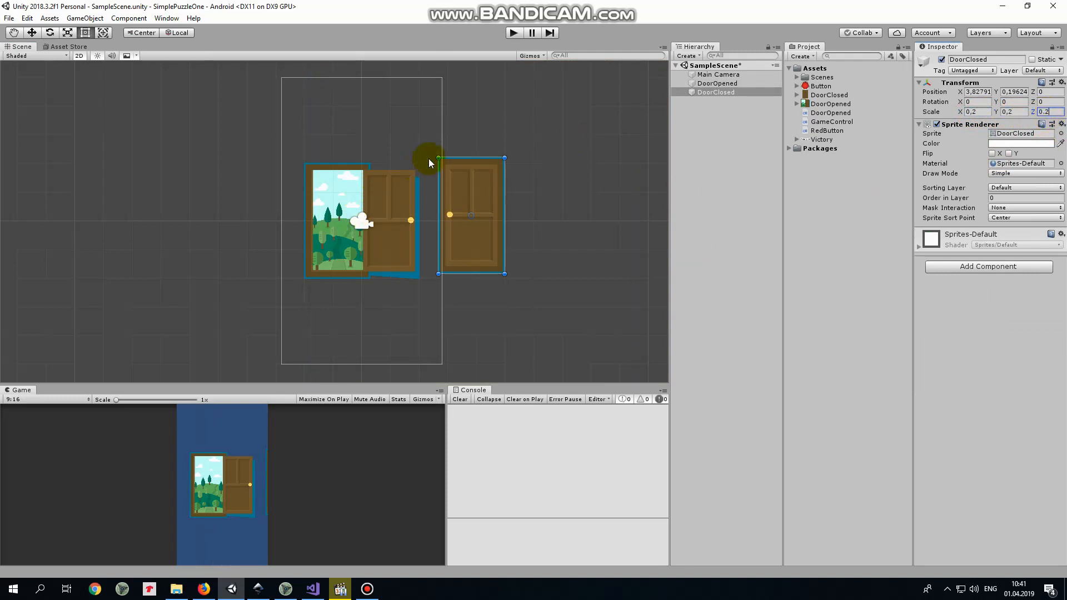
mouse_move(439, 157)
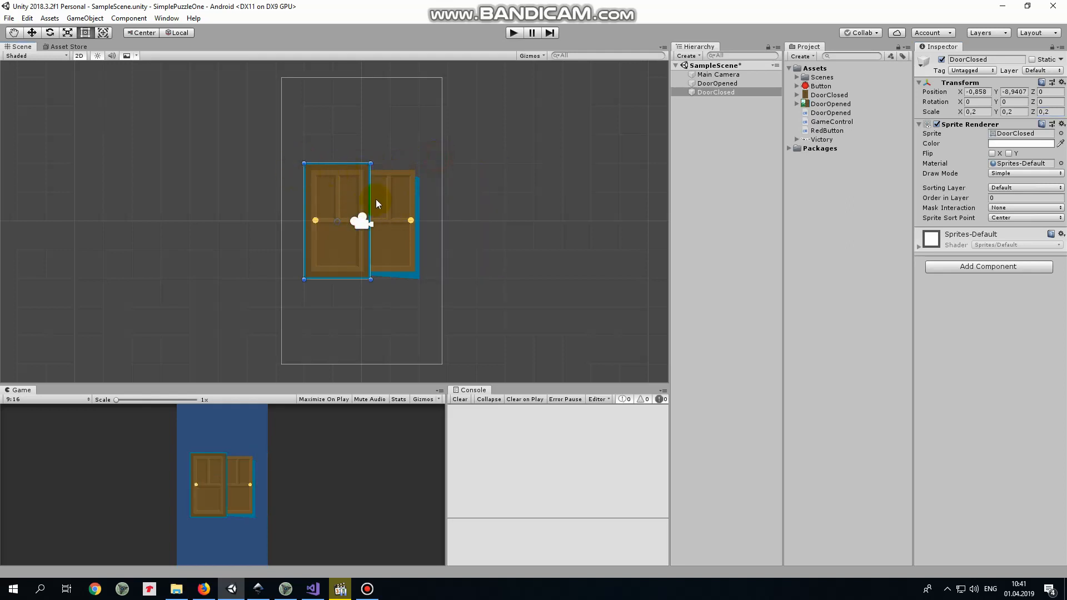
Place the red button sprite on the doors and add a Circle Collider 2D
click(707, 102)
text(0)
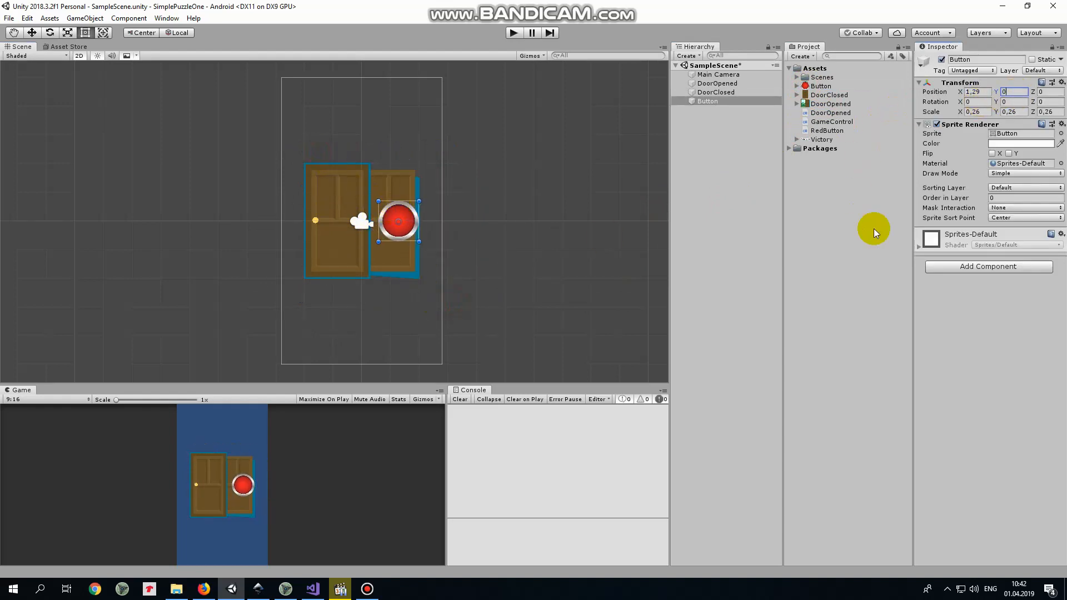
click(988, 267)
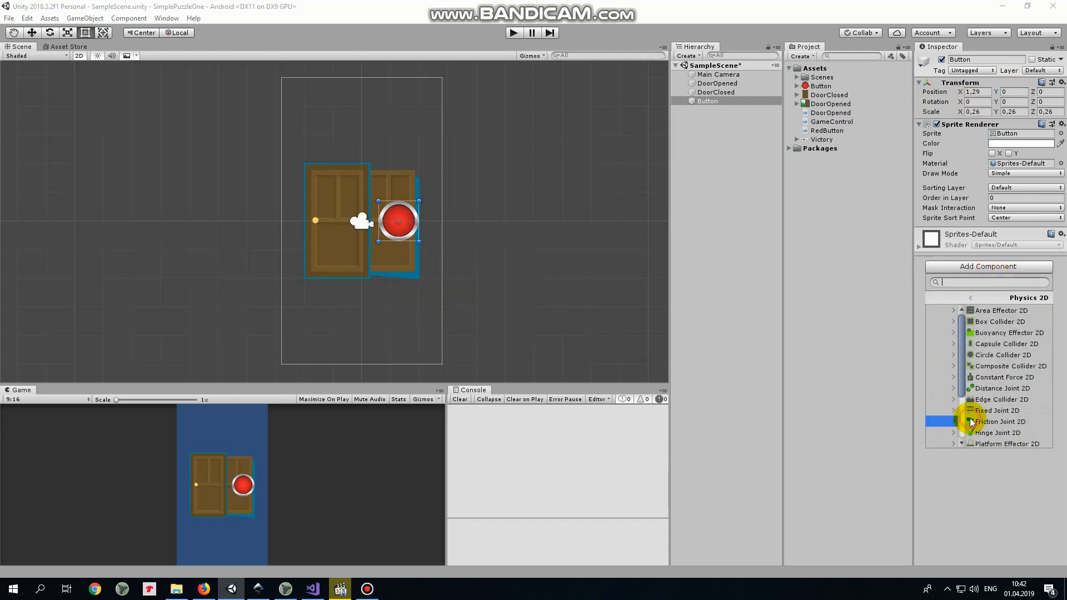
click(1001, 355)
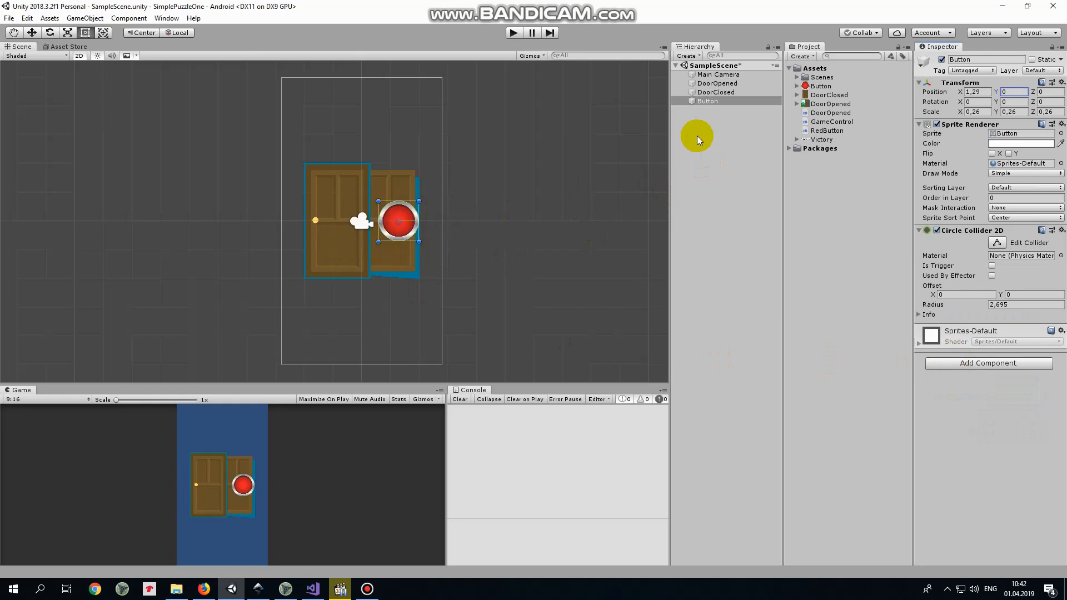
click(717, 82)
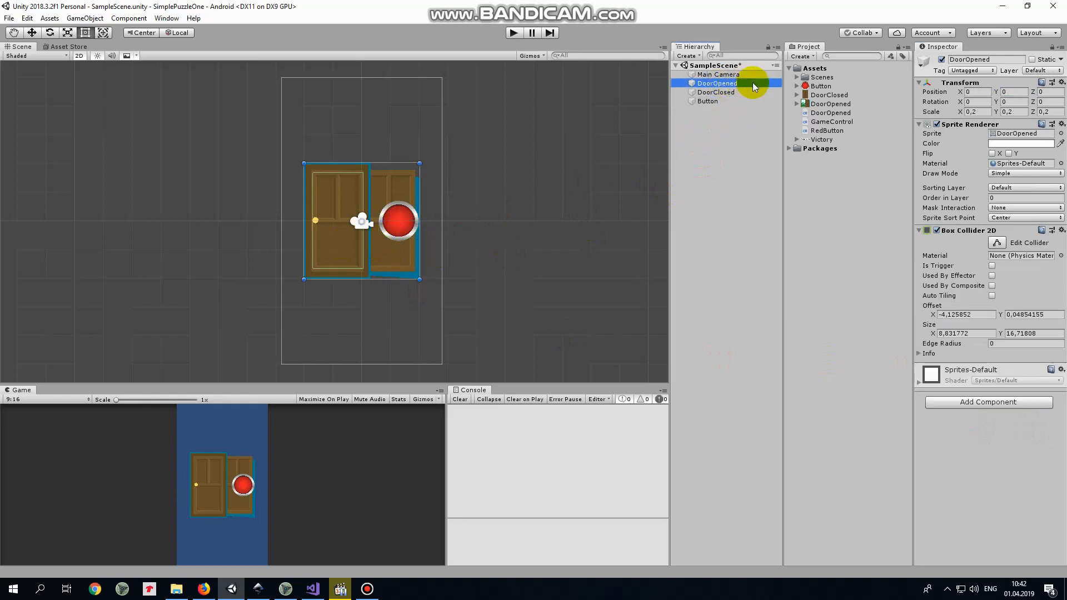
Set Order in Layer to 1 for DoorOpened and 2 for DoorClosed
click(1021, 197)
text(1)
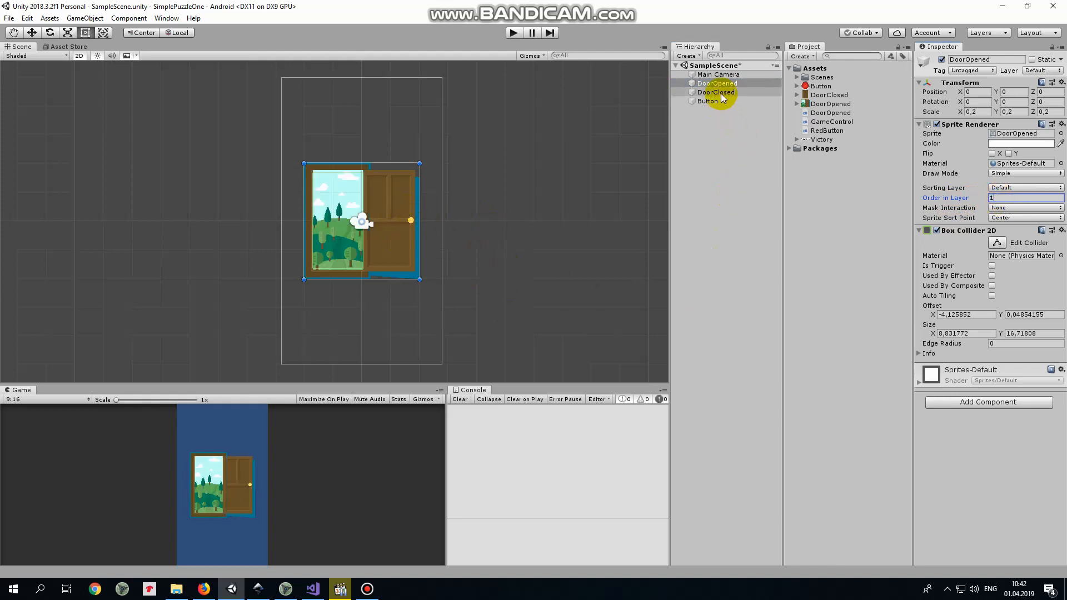
click(715, 91)
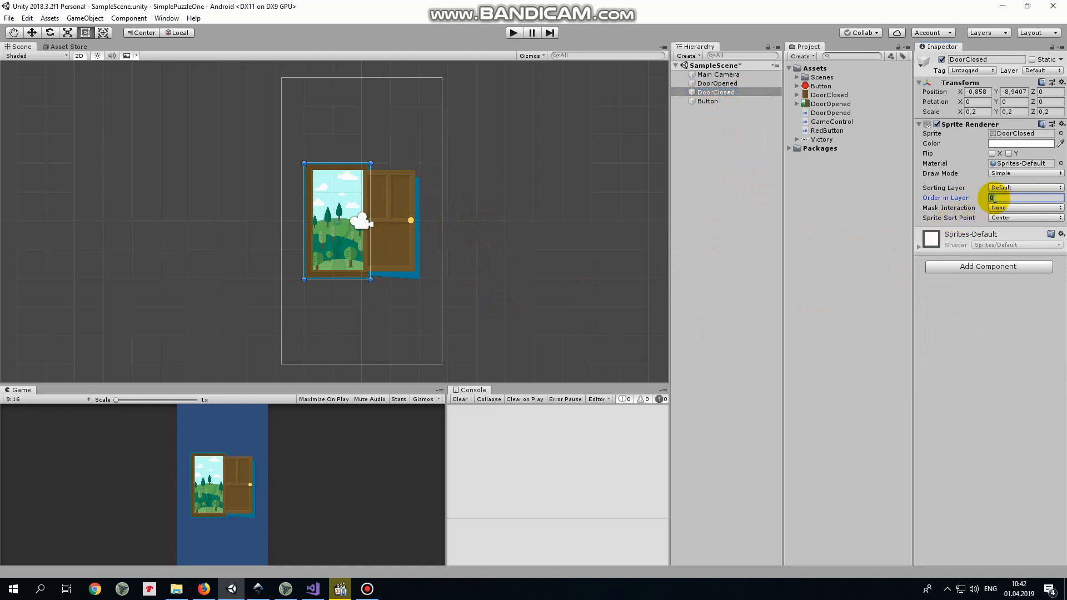
text(2)
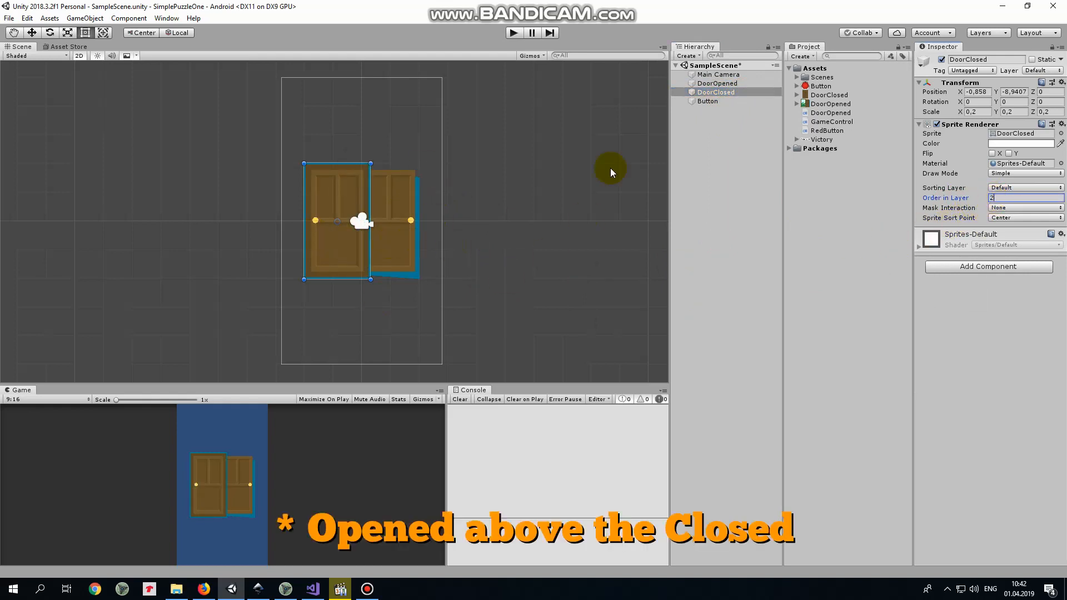
click(715, 153)
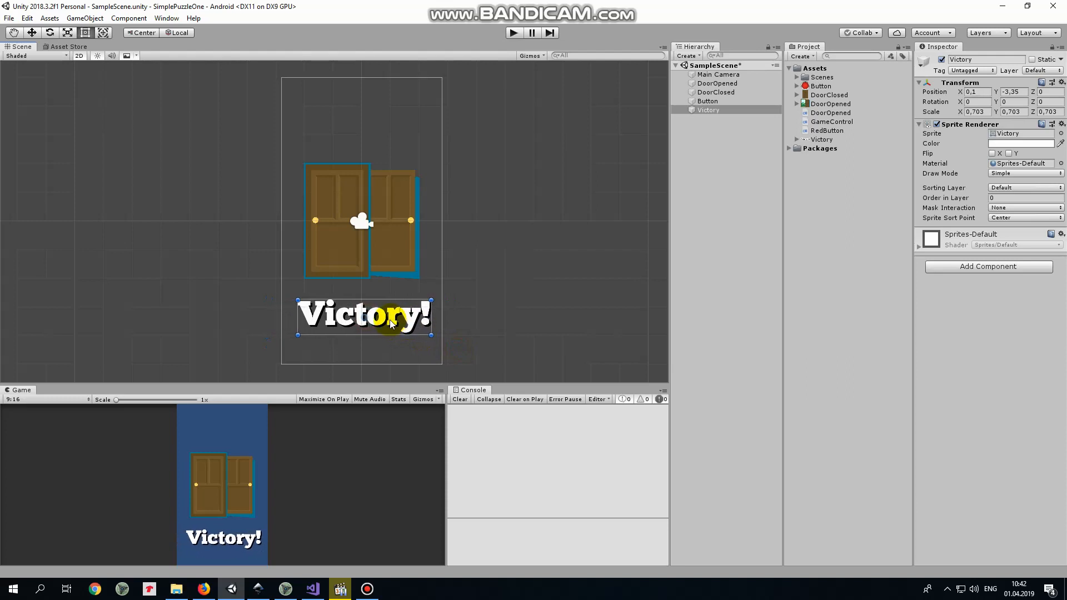
Place the Victory! sprite below the doors with Position X set to 0
click(974, 91)
text(0)
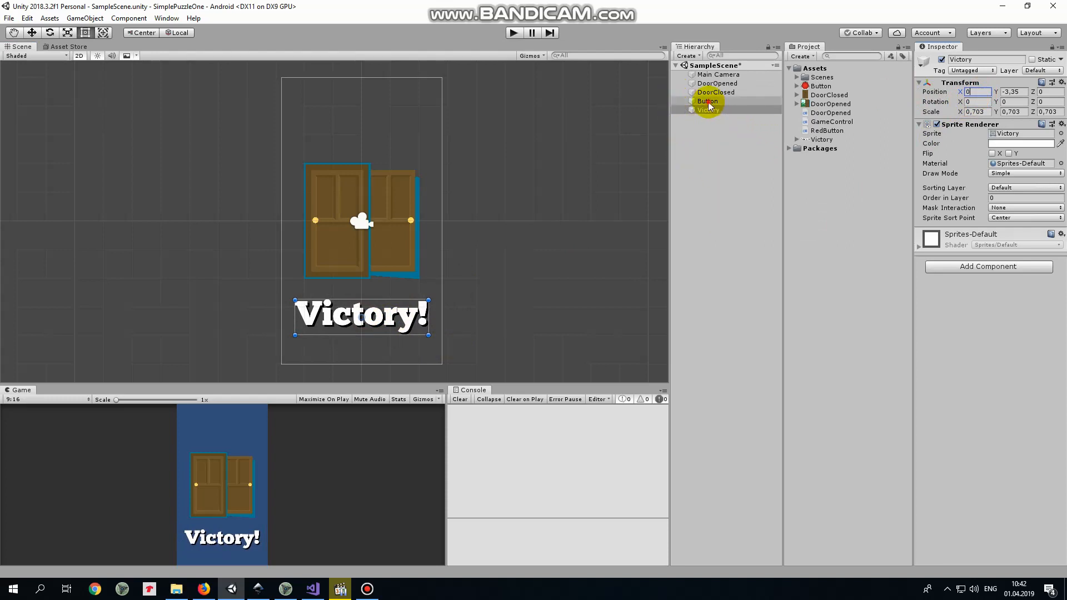
click(707, 101)
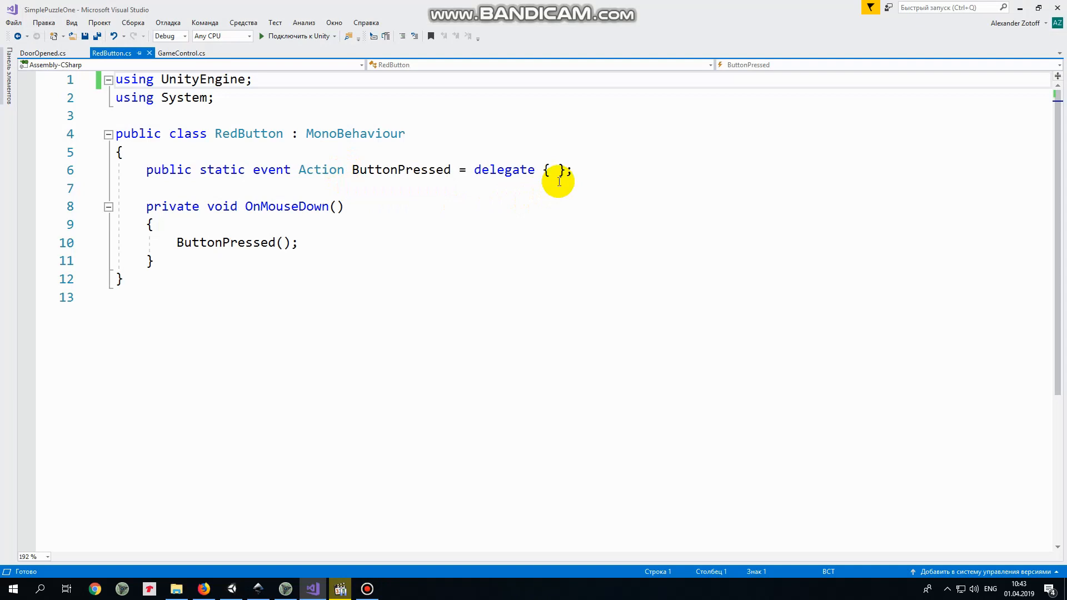
mouse_move(167, 80)
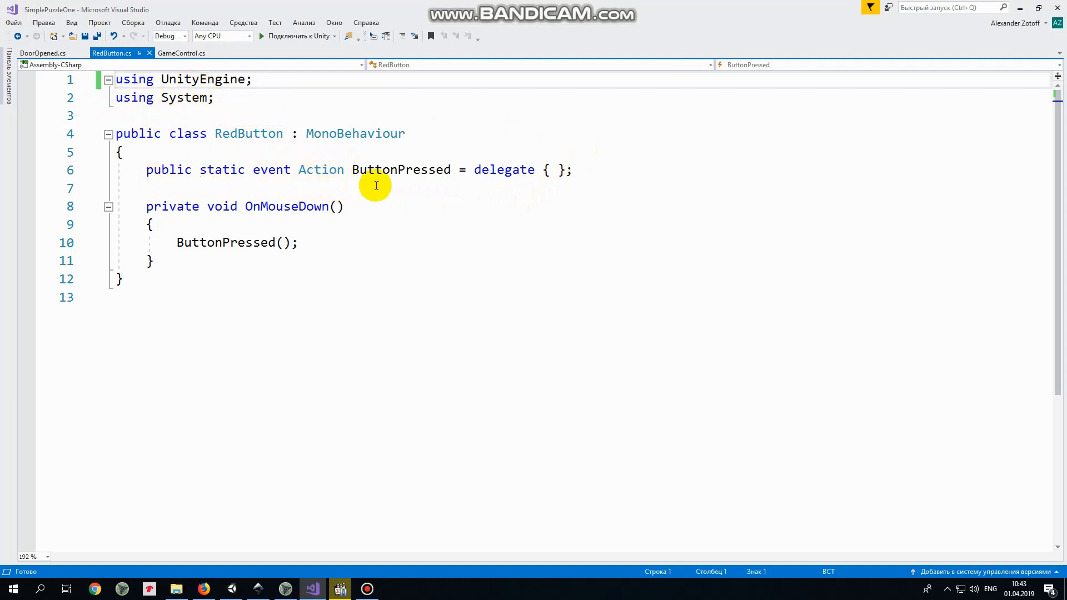
mouse_move(565, 194)
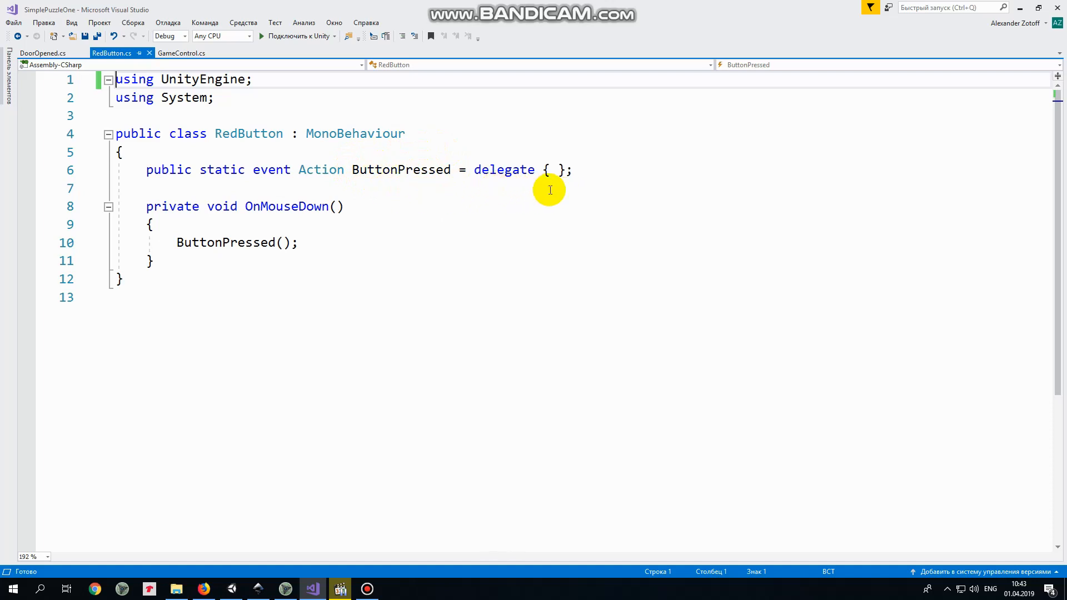
mouse_move(297, 228)
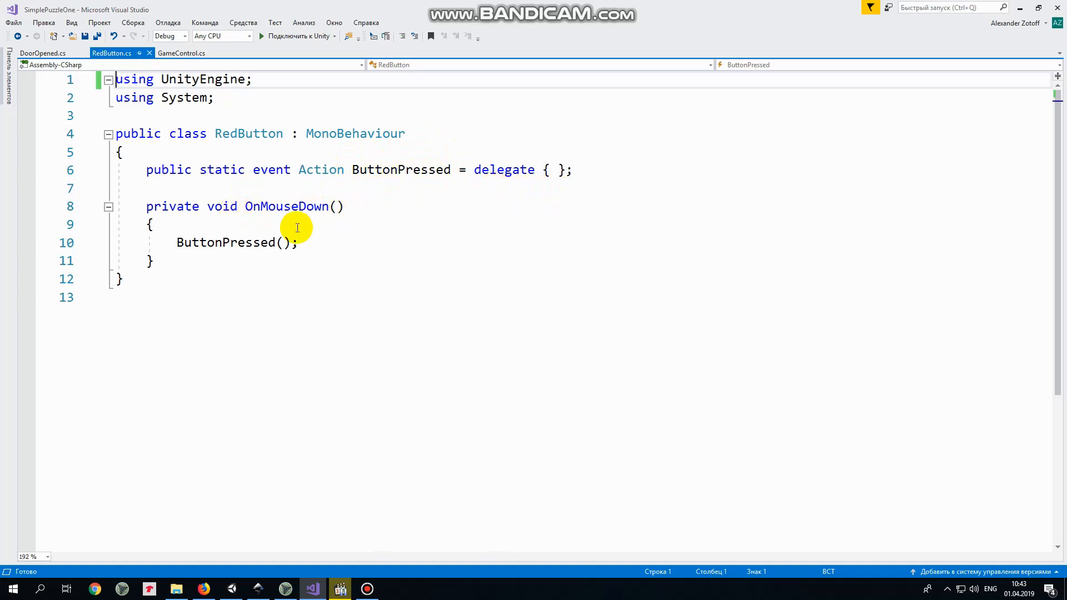
mouse_move(367, 243)
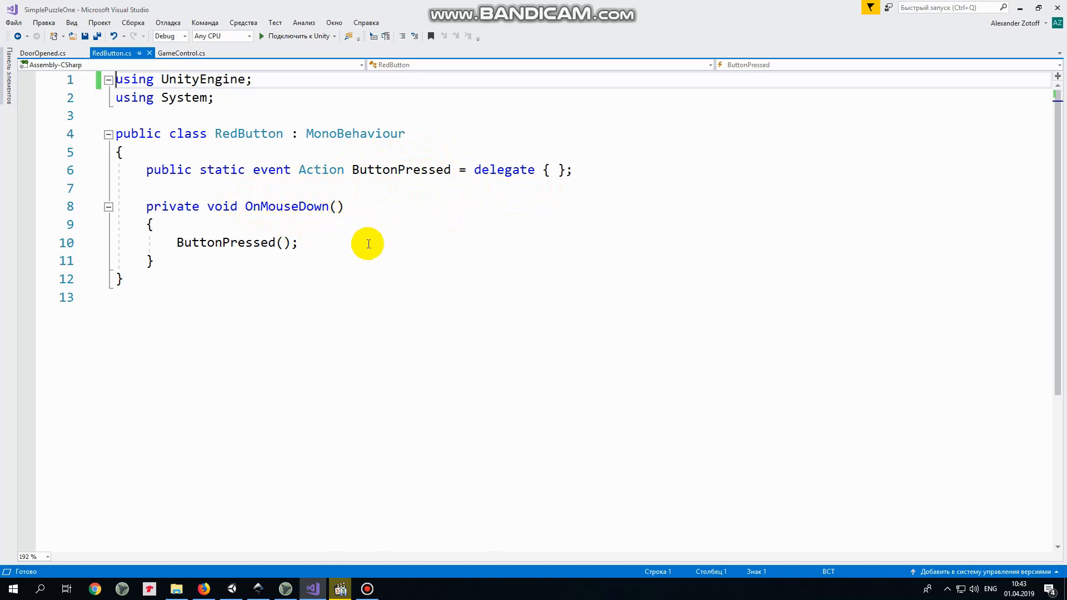
mouse_move(350, 183)
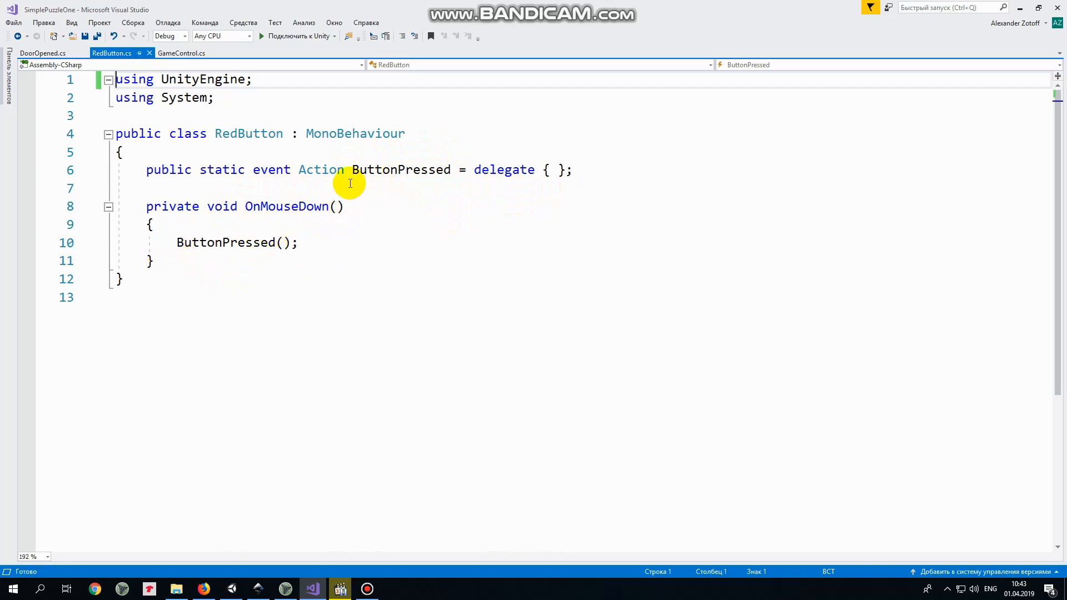
mouse_move(186, 260)
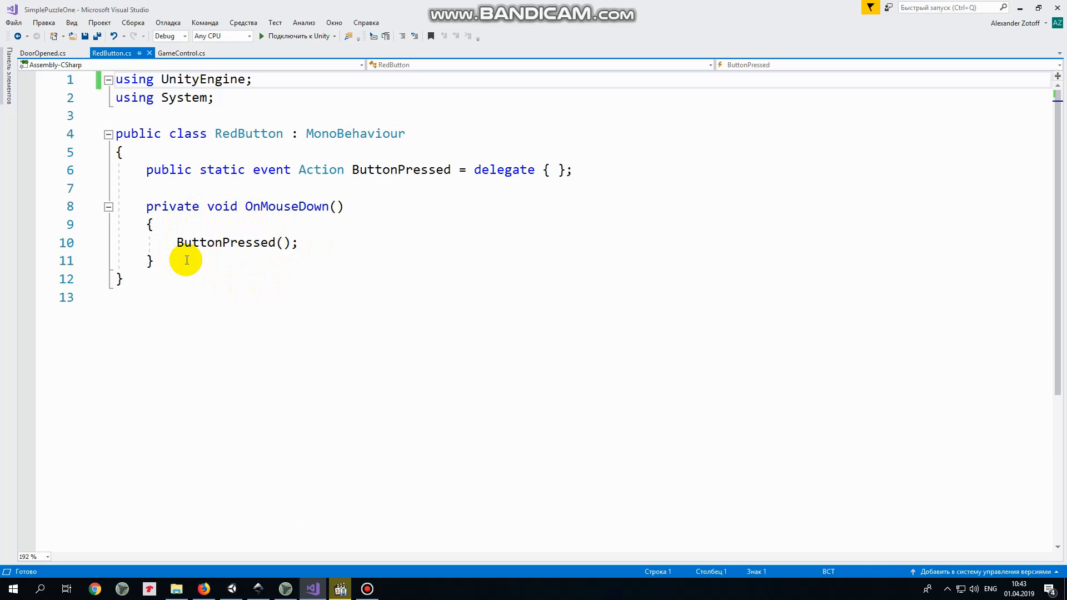
mouse_move(318, 247)
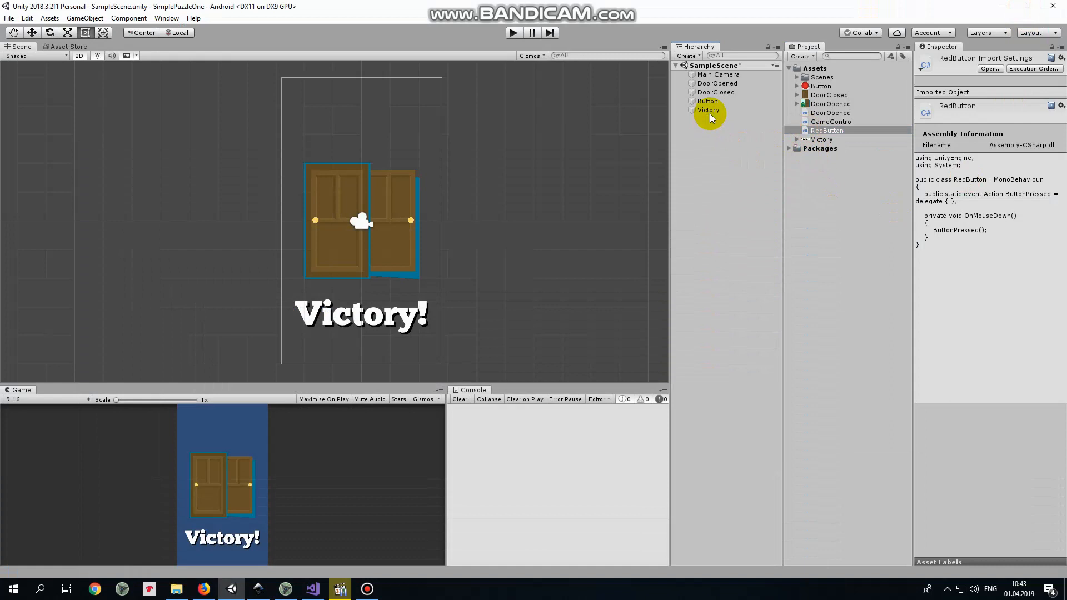
mouse_move(734, 103)
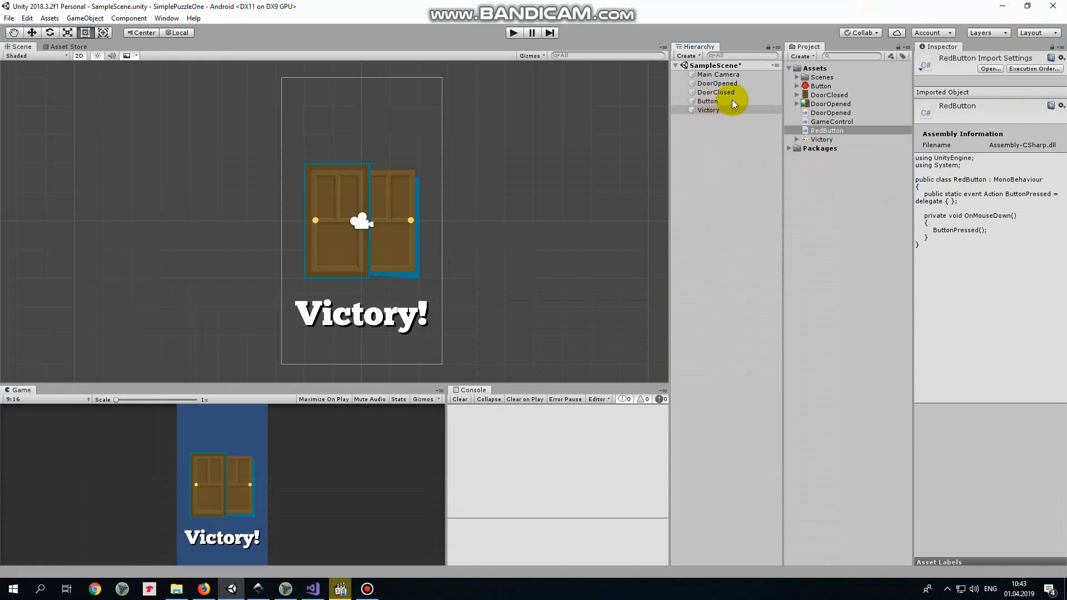
Inspect DoorClosed's properties, then return to the RedButton script in Visual Studio
click(716, 92)
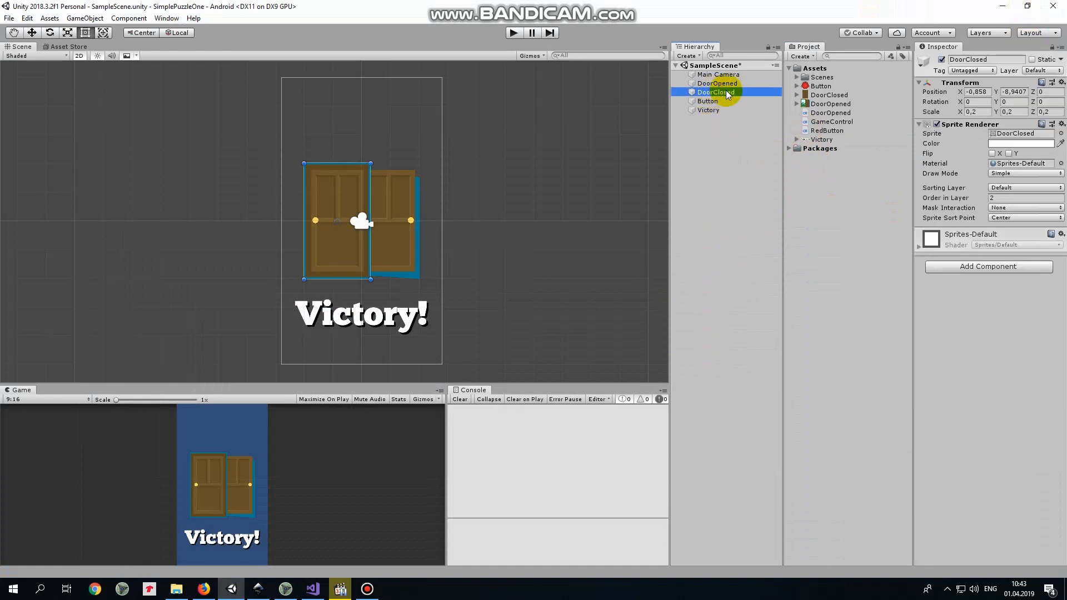
click(717, 83)
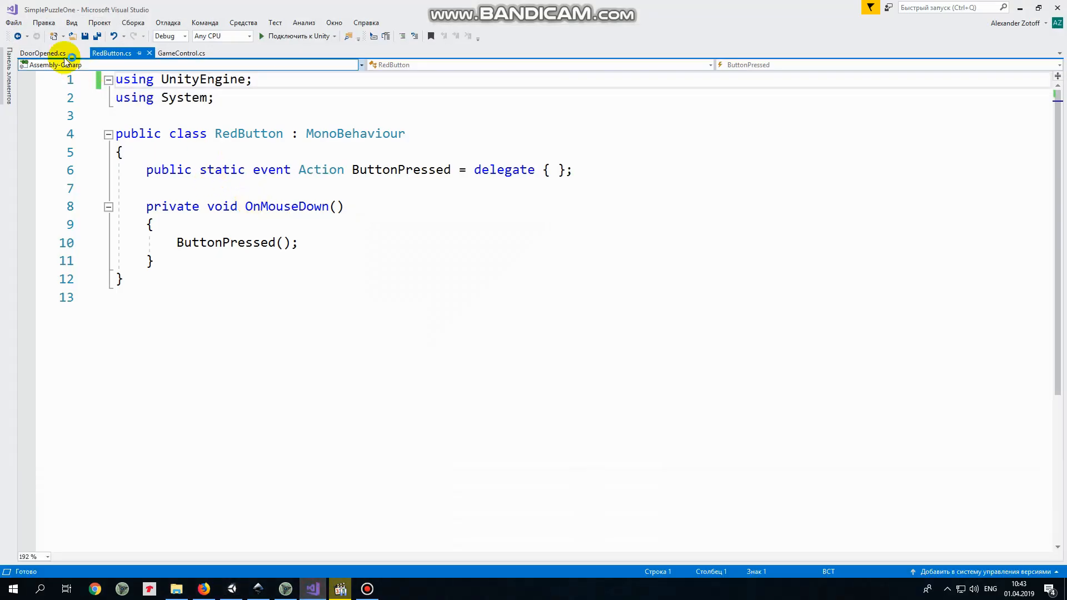
View the DoorOpened.cs script with its static LetsGetOut mouse-down event
click(42, 54)
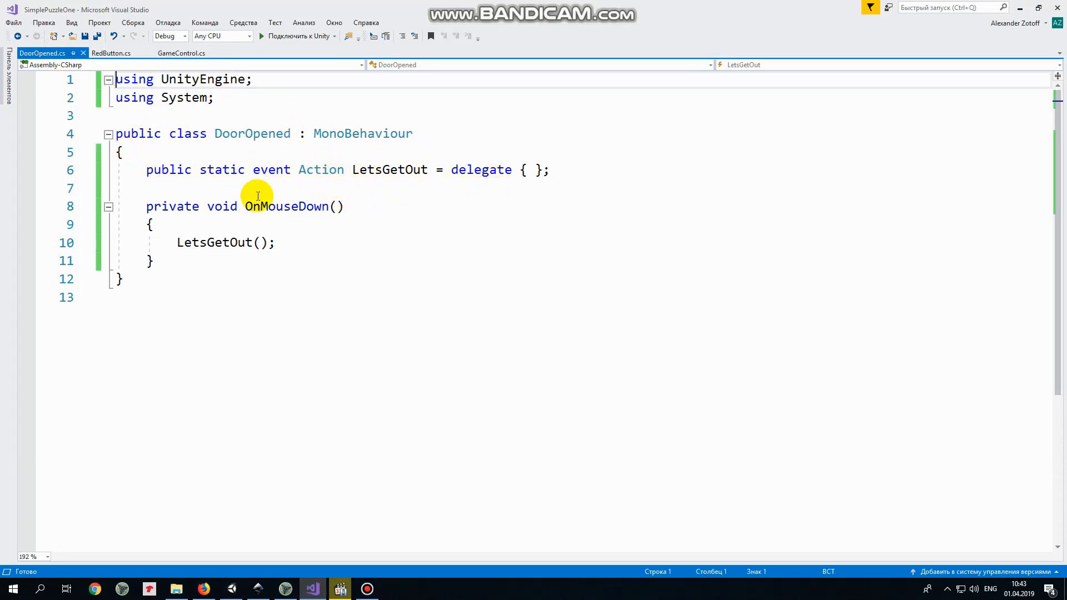
mouse_move(171, 261)
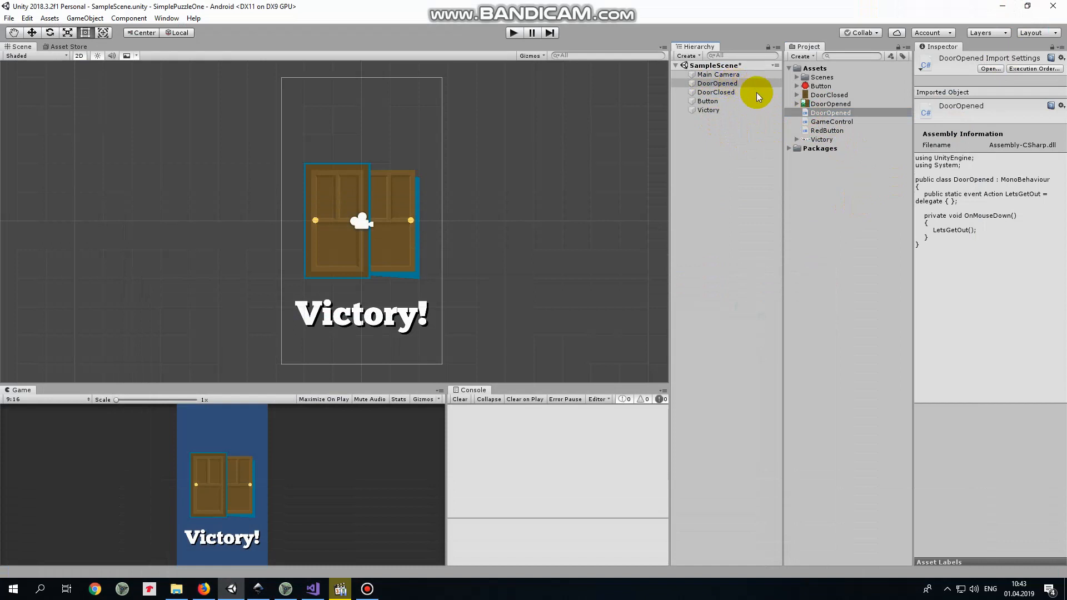
mouse_move(738, 100)
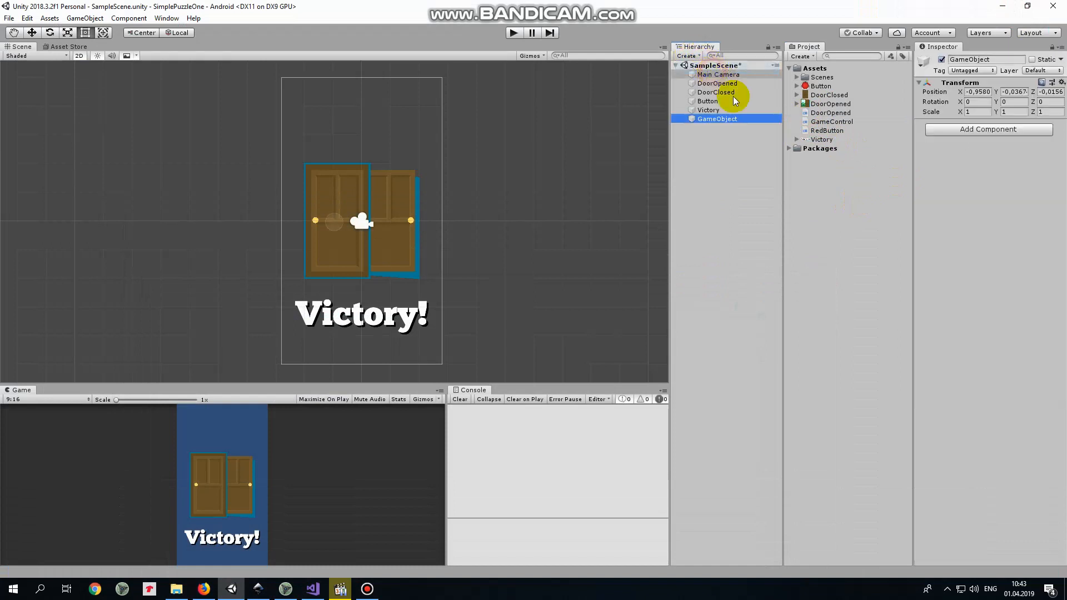
Open the GameControl script in Visual Studio from the Project panel
double_click(717, 119)
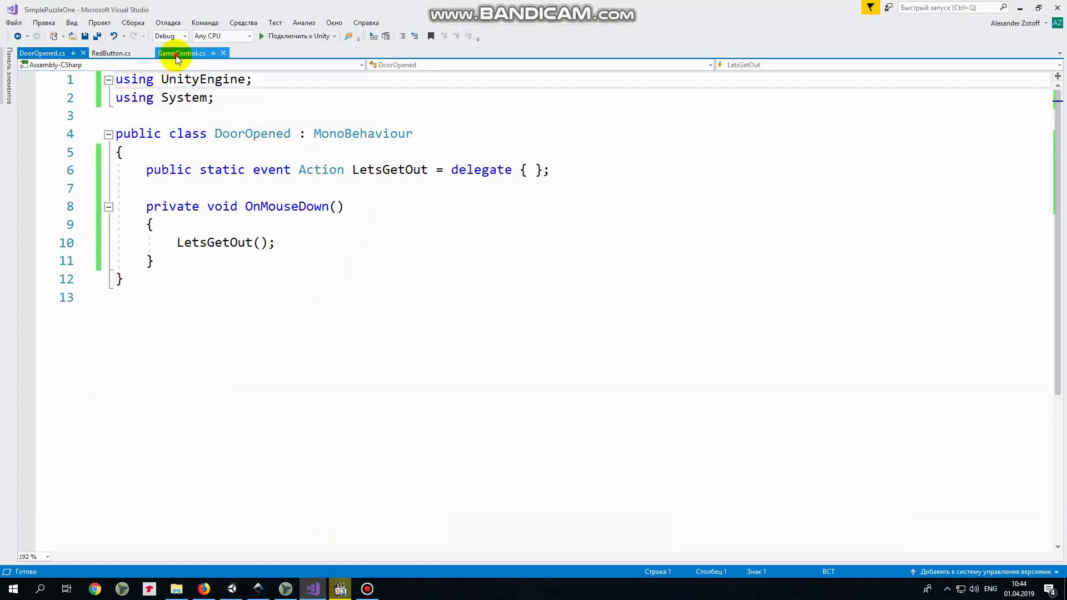
Review GameControl.cs: SerializeField fields, Start subscriptions, RedButtonPressed and GetOut handlers
click(183, 53)
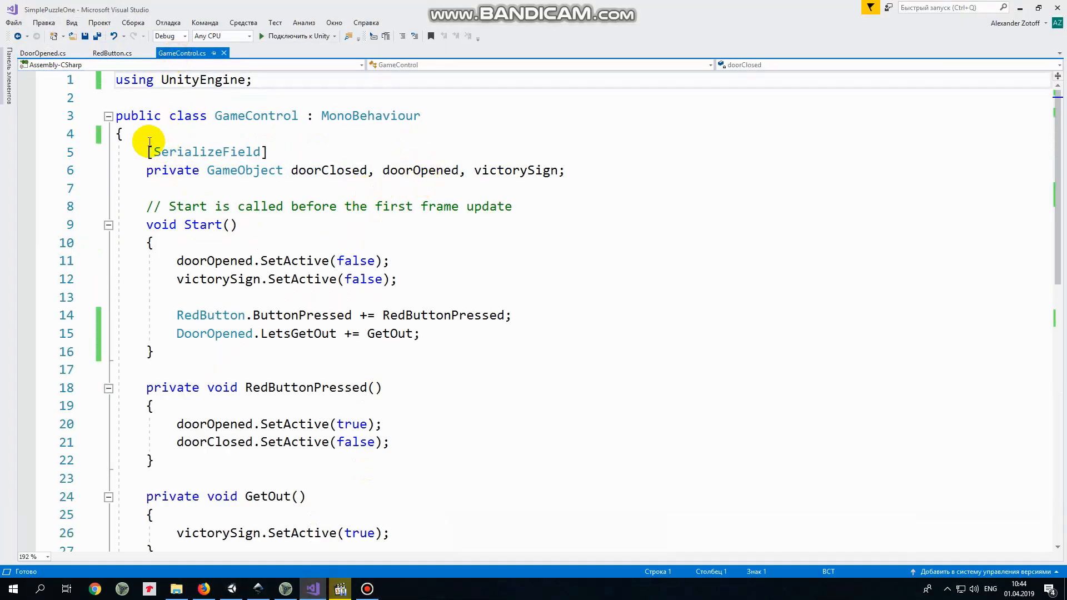
mouse_move(556, 188)
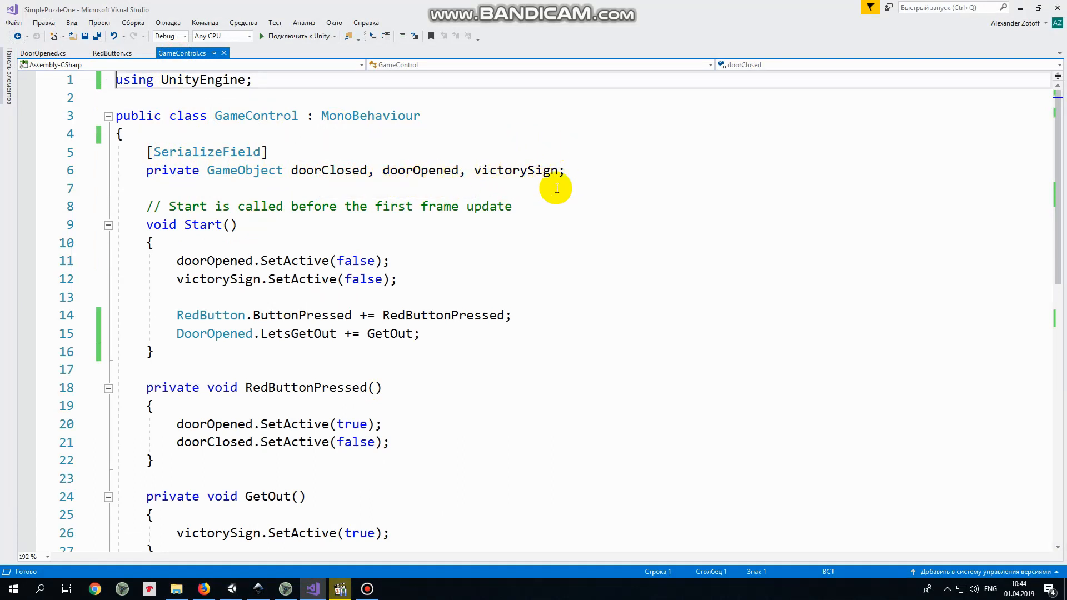
mouse_move(564, 187)
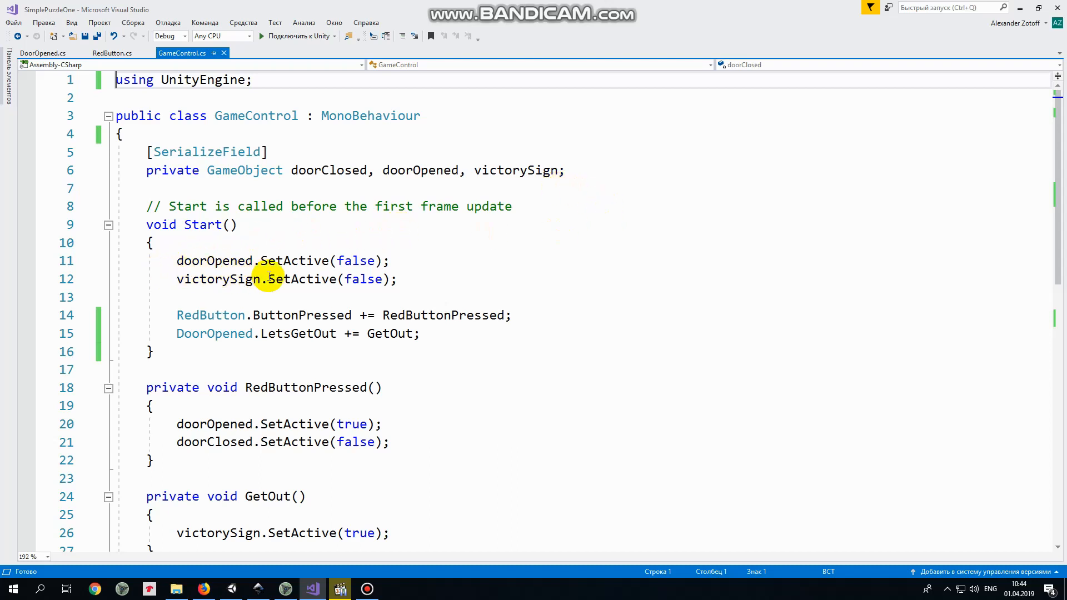
mouse_move(199, 292)
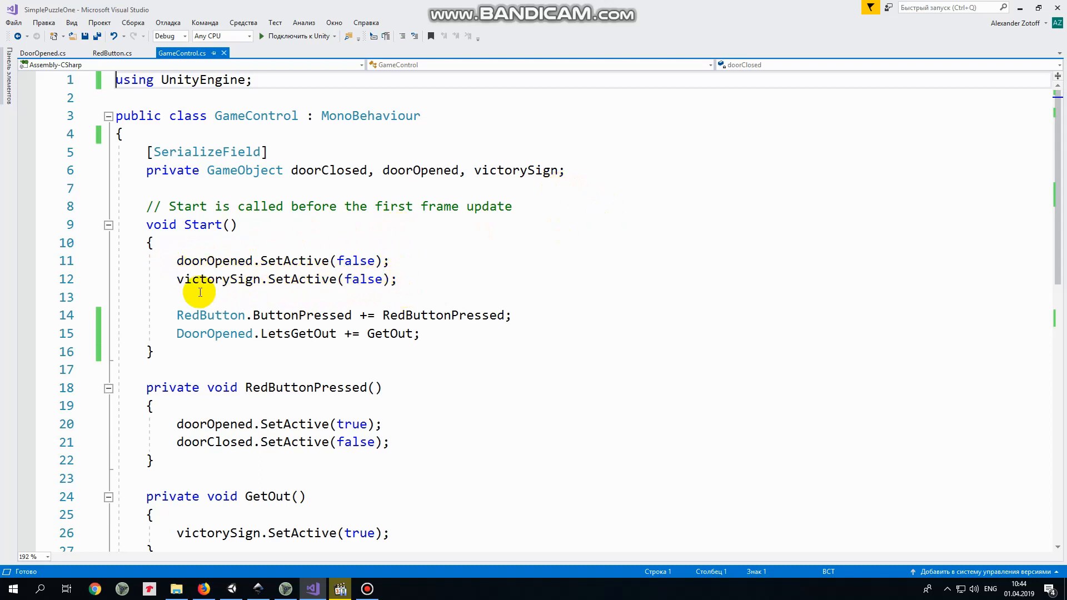
mouse_move(434, 267)
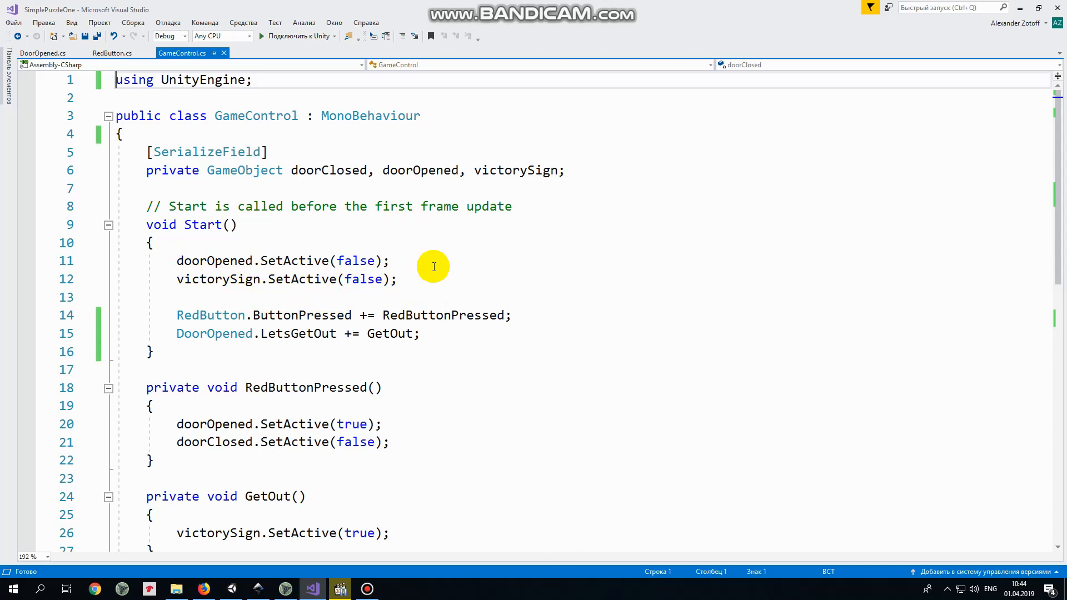
mouse_move(531, 309)
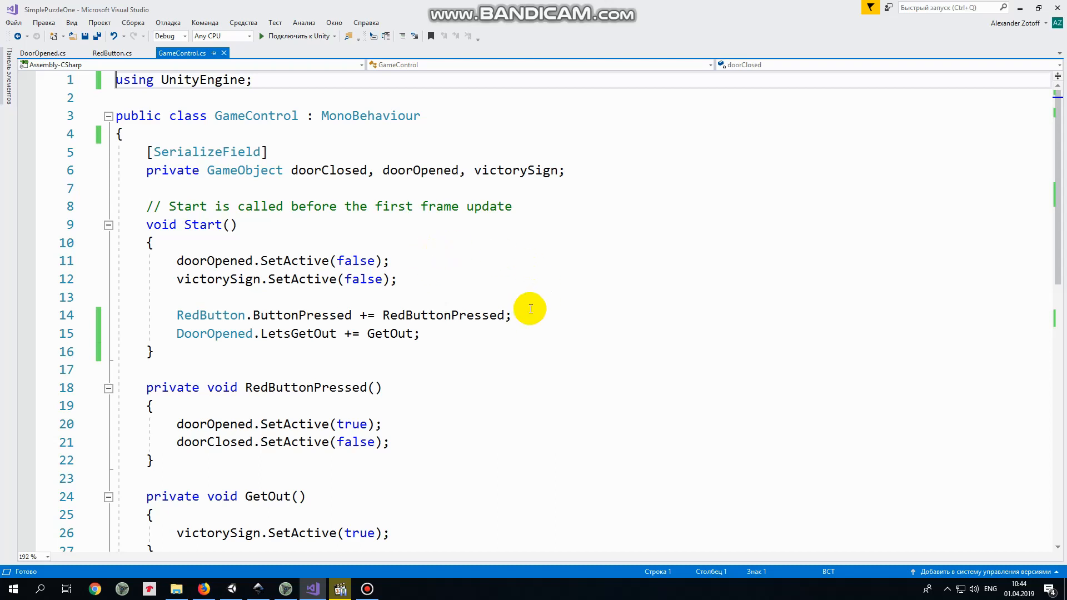
mouse_move(397, 360)
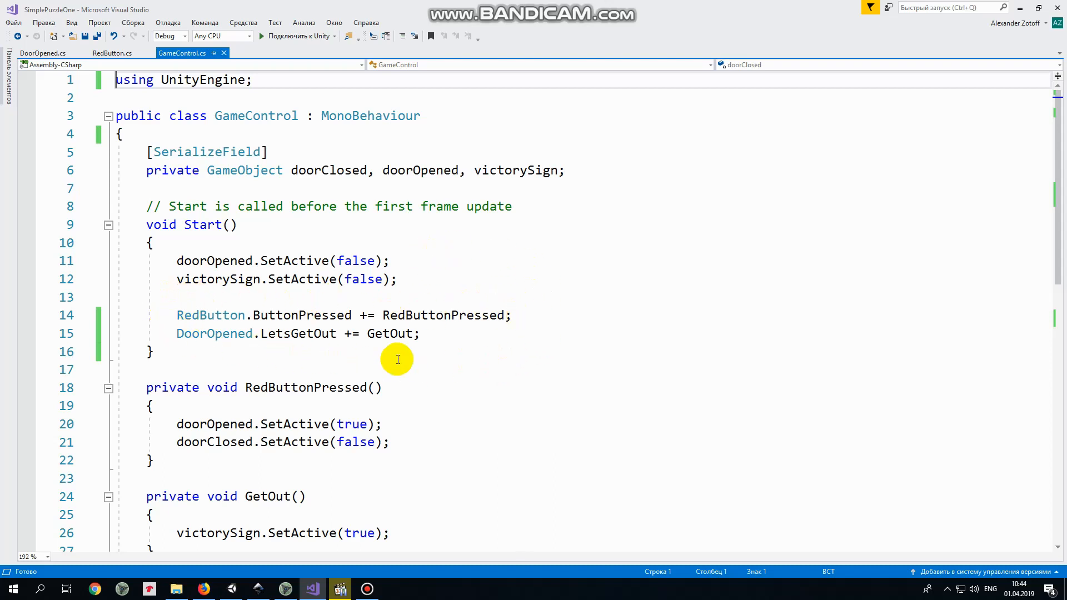
mouse_move(251, 315)
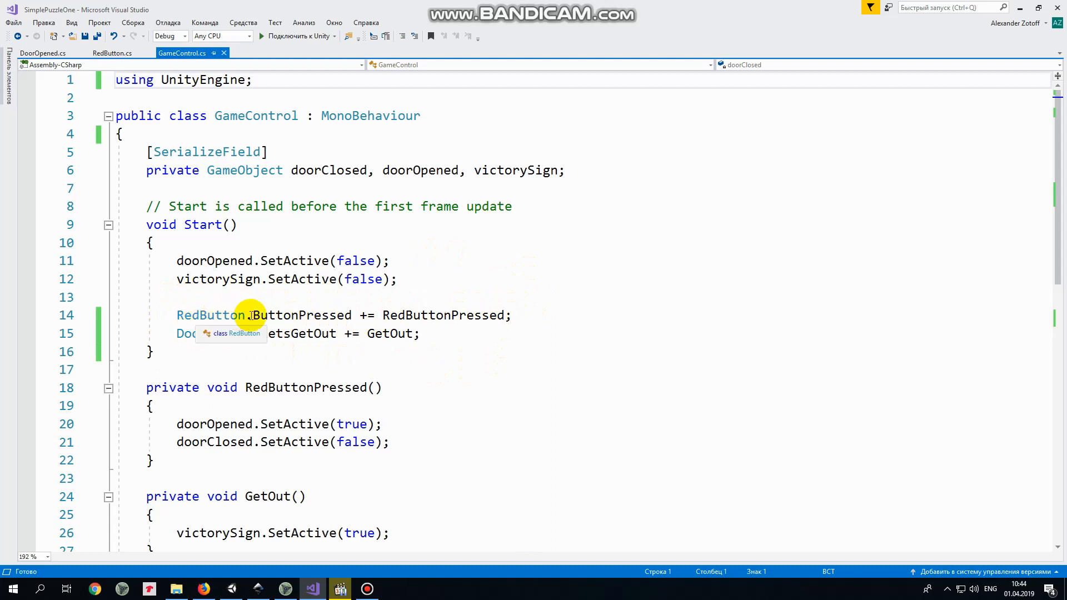
mouse_move(525, 312)
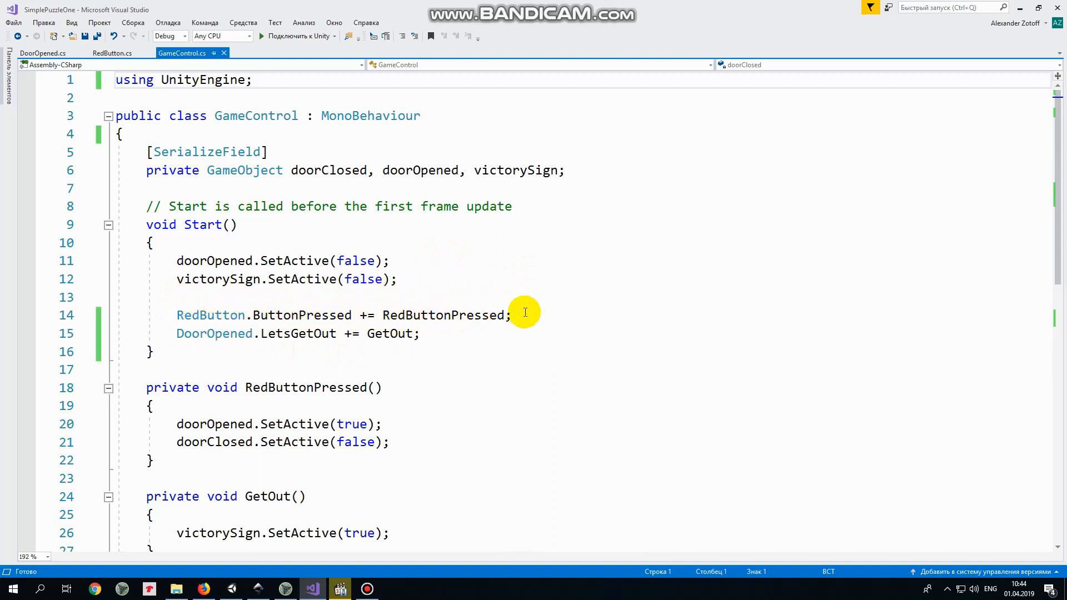
mouse_move(316, 362)
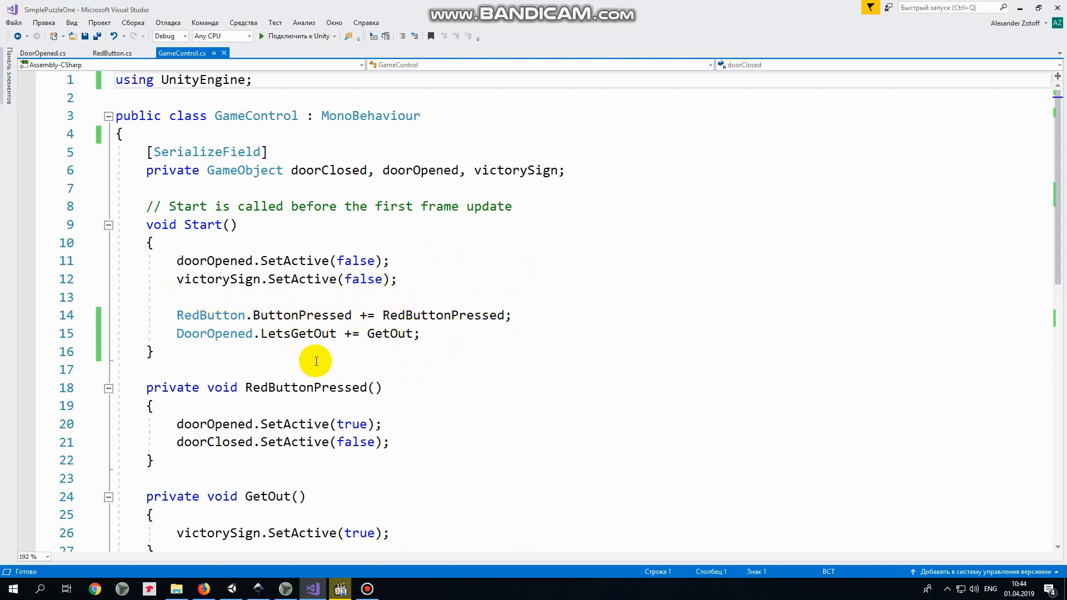
mouse_move(438, 380)
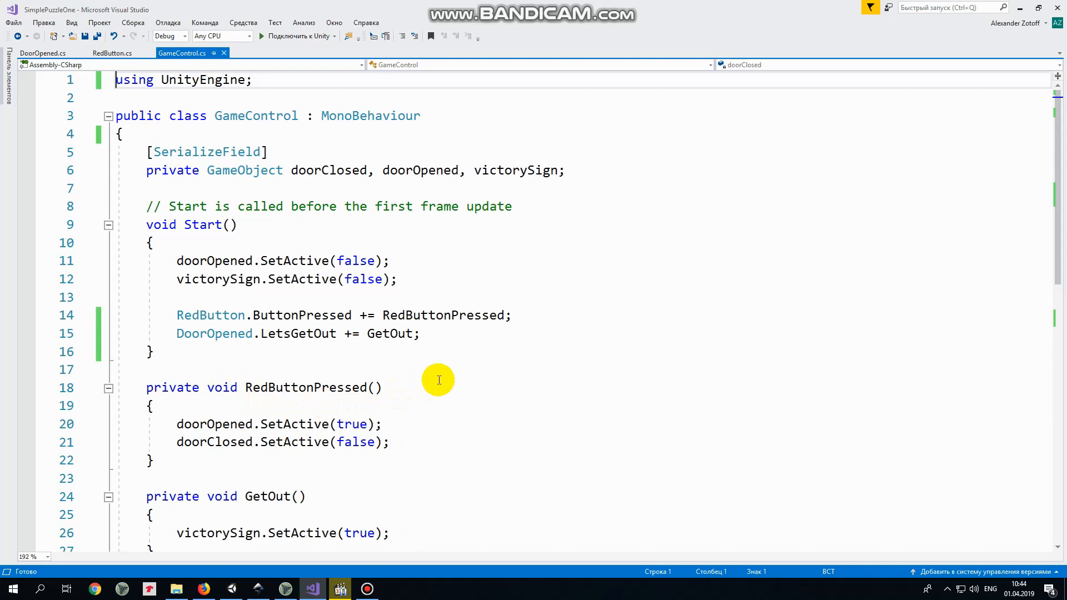
mouse_move(215, 340)
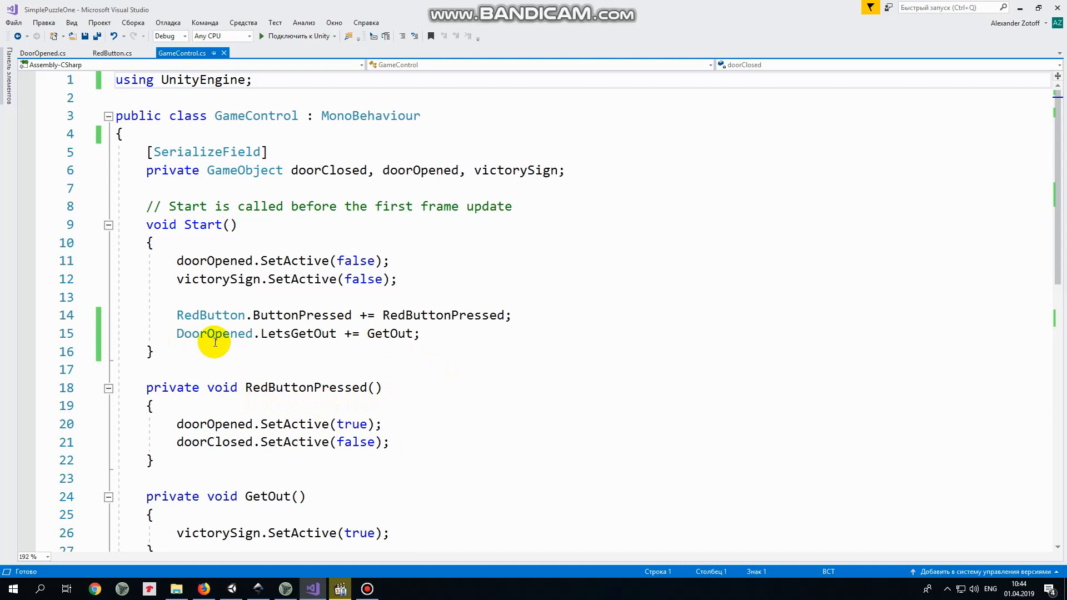
mouse_move(365, 323)
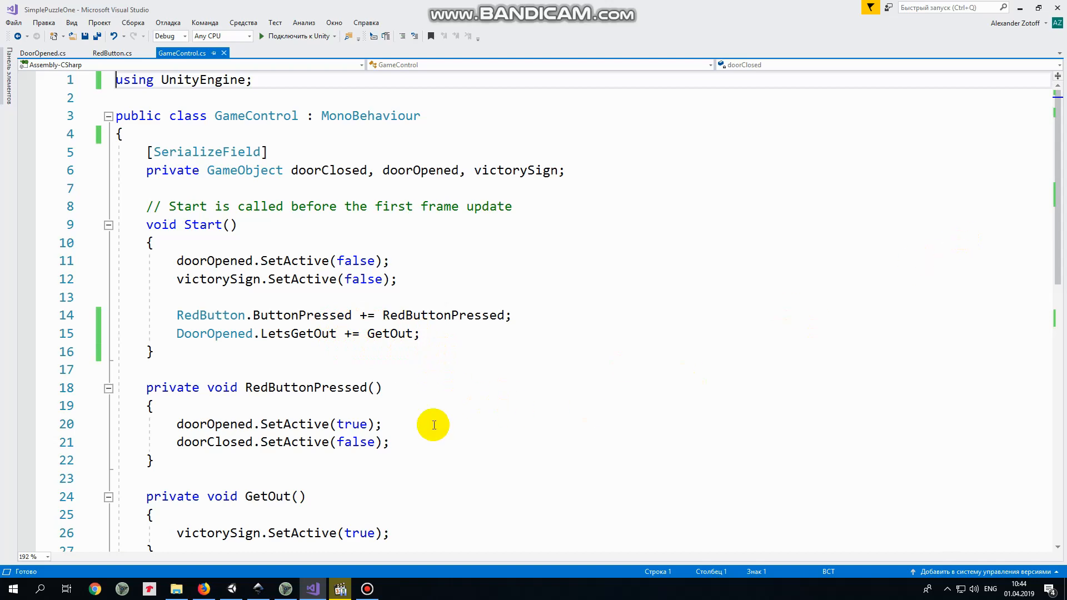
scroll(down, 3)
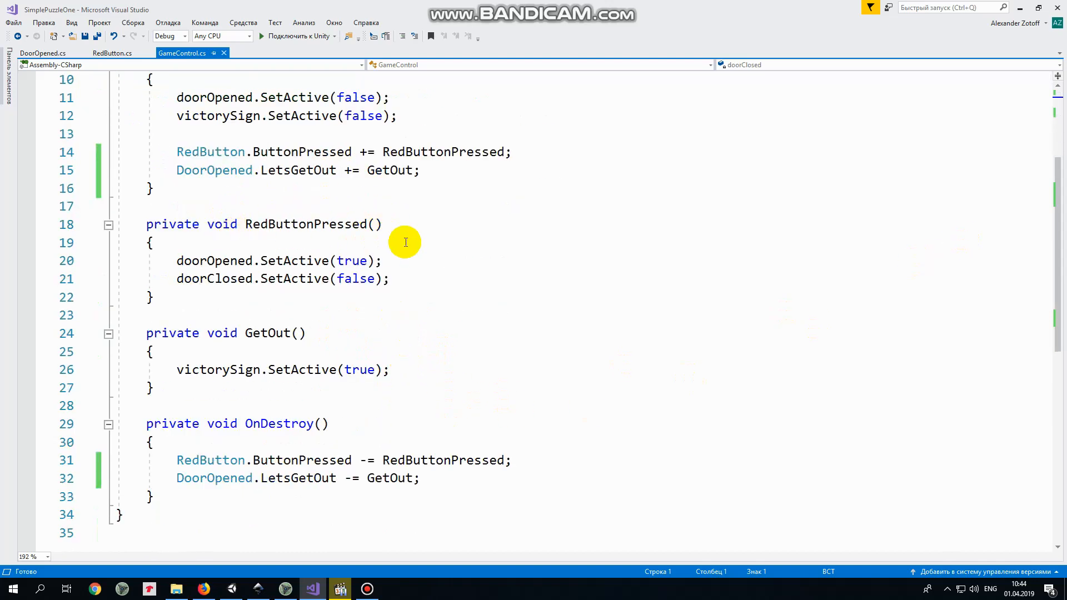
mouse_move(394, 260)
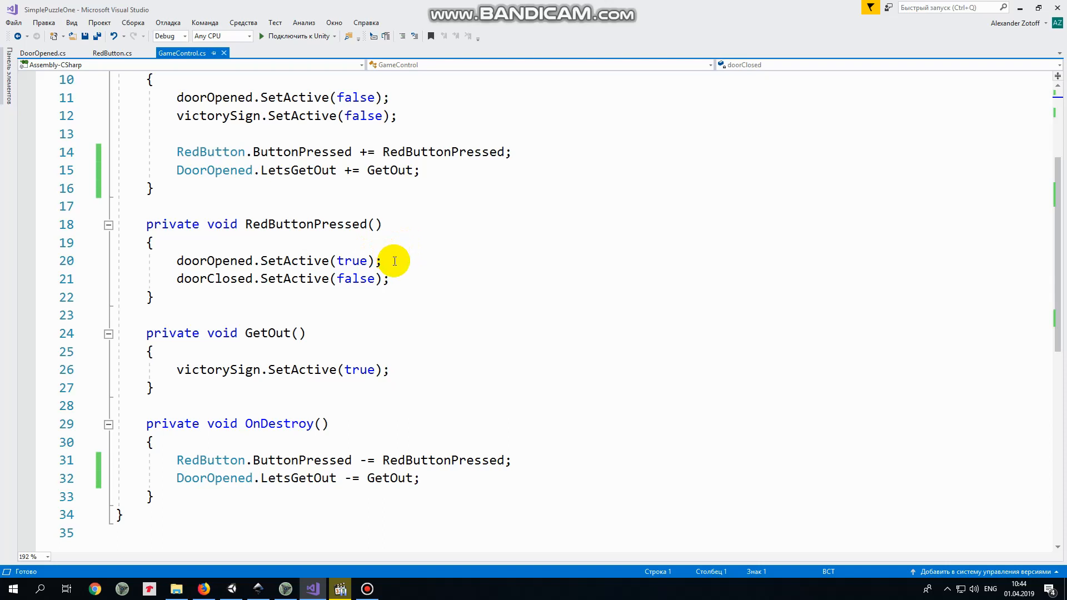
mouse_move(394, 279)
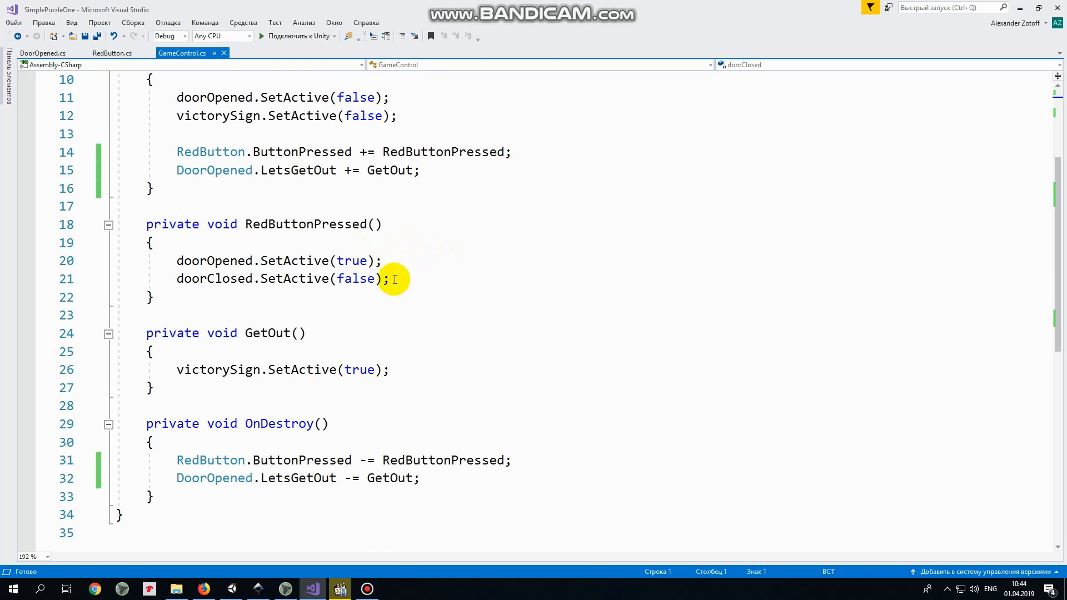
mouse_move(415, 198)
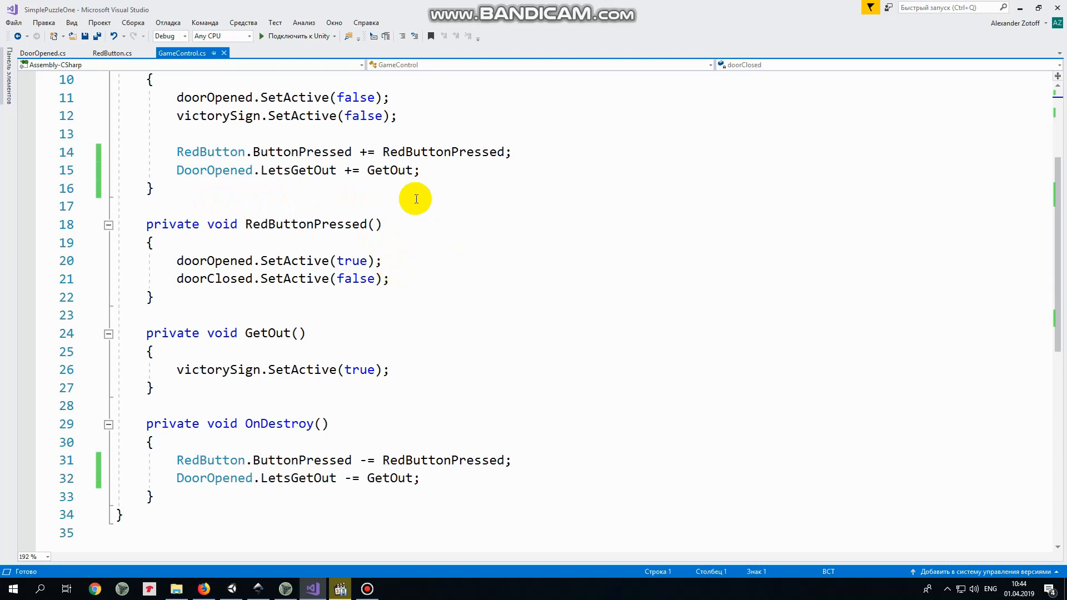
mouse_move(186, 386)
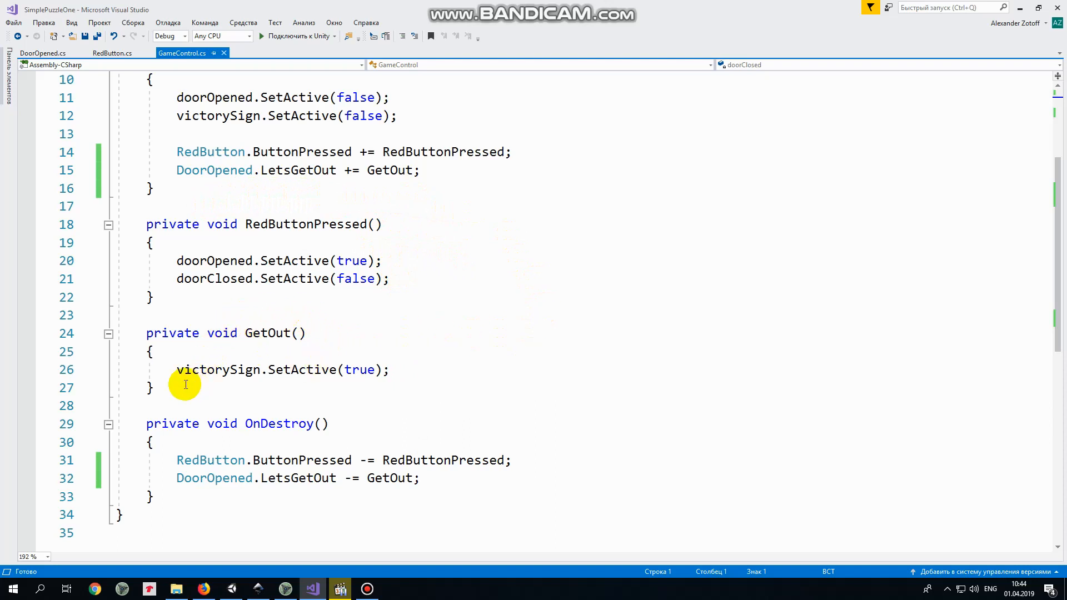
mouse_move(407, 384)
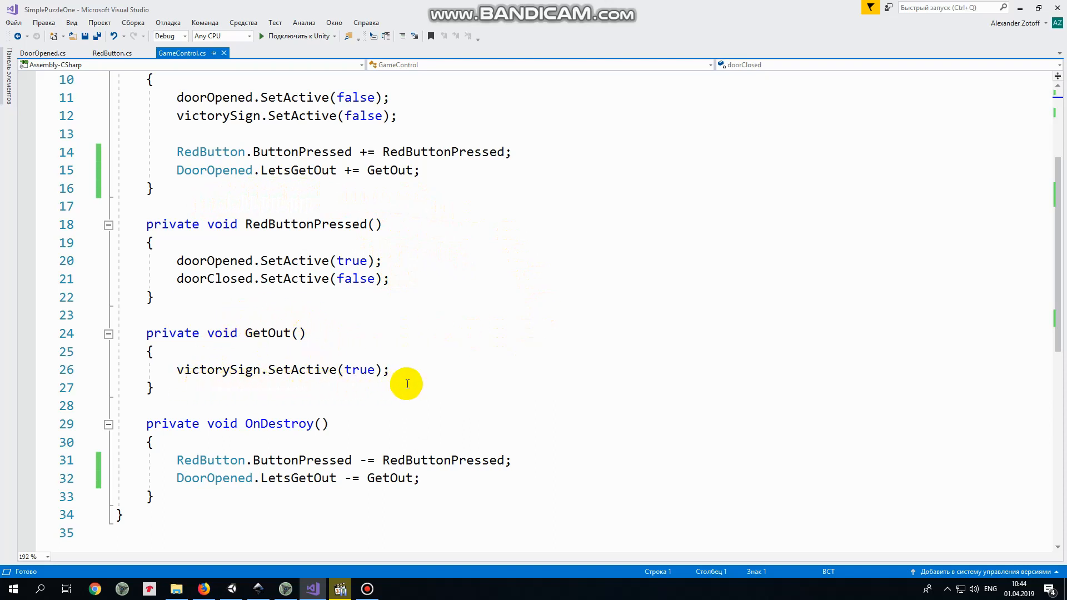
mouse_move(351, 134)
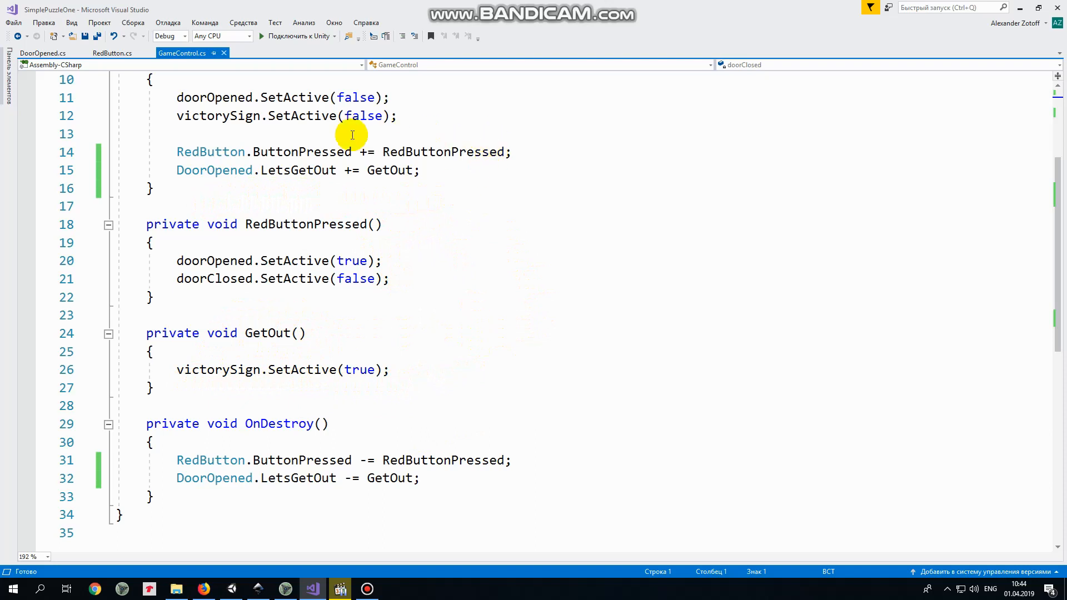
mouse_move(446, 418)
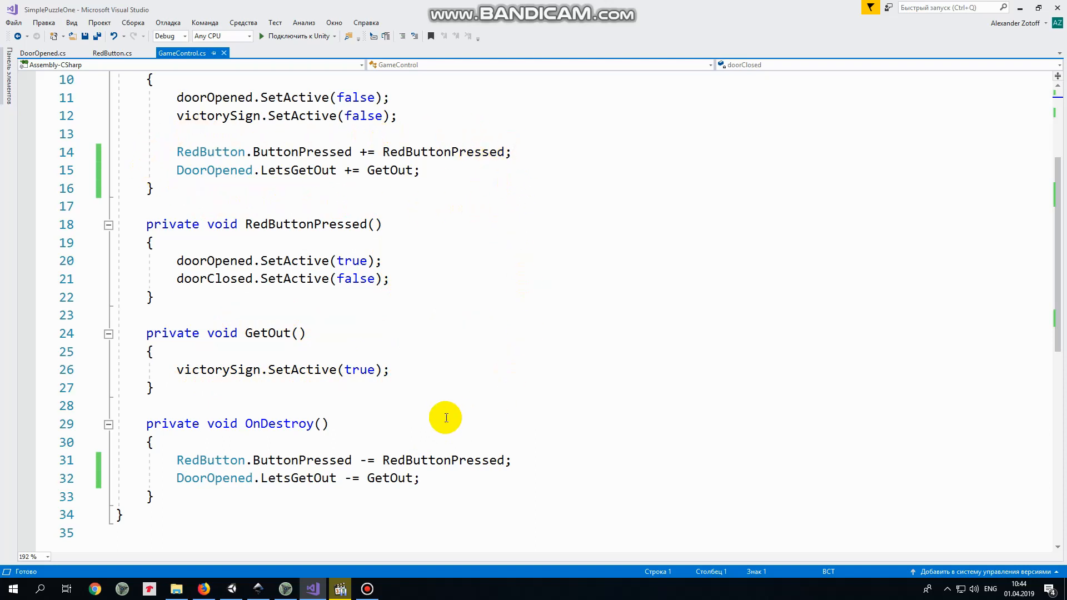
mouse_move(530, 469)
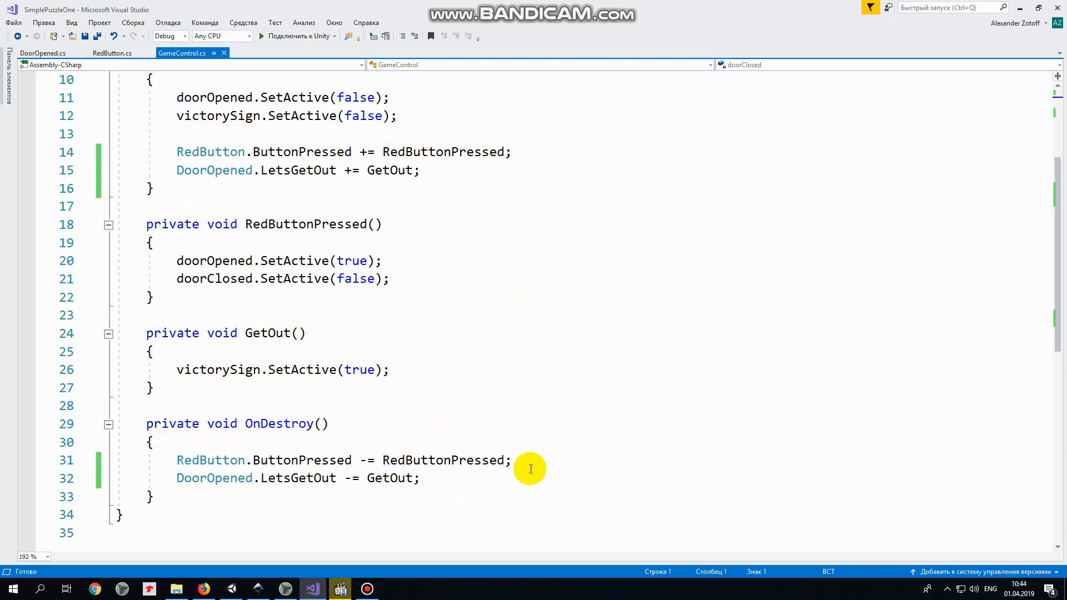
mouse_move(462, 503)
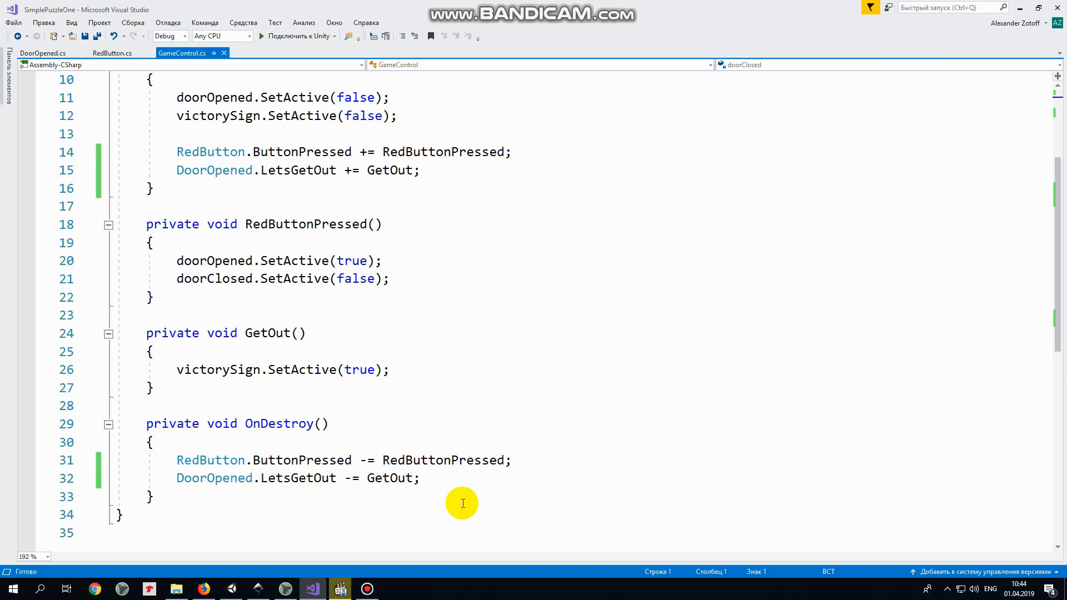
mouse_move(341, 427)
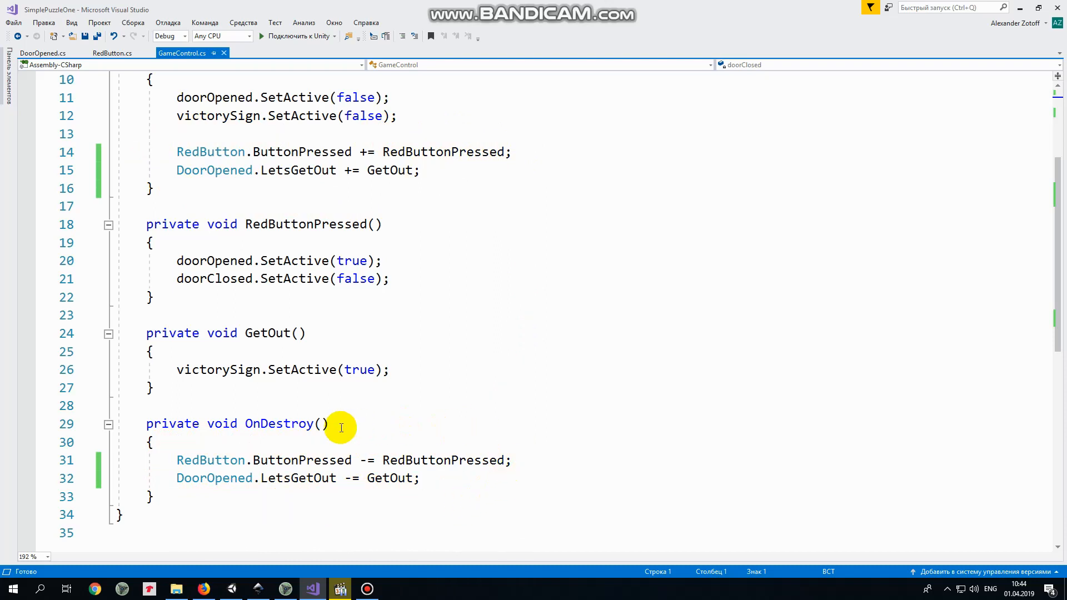
mouse_move(530, 456)
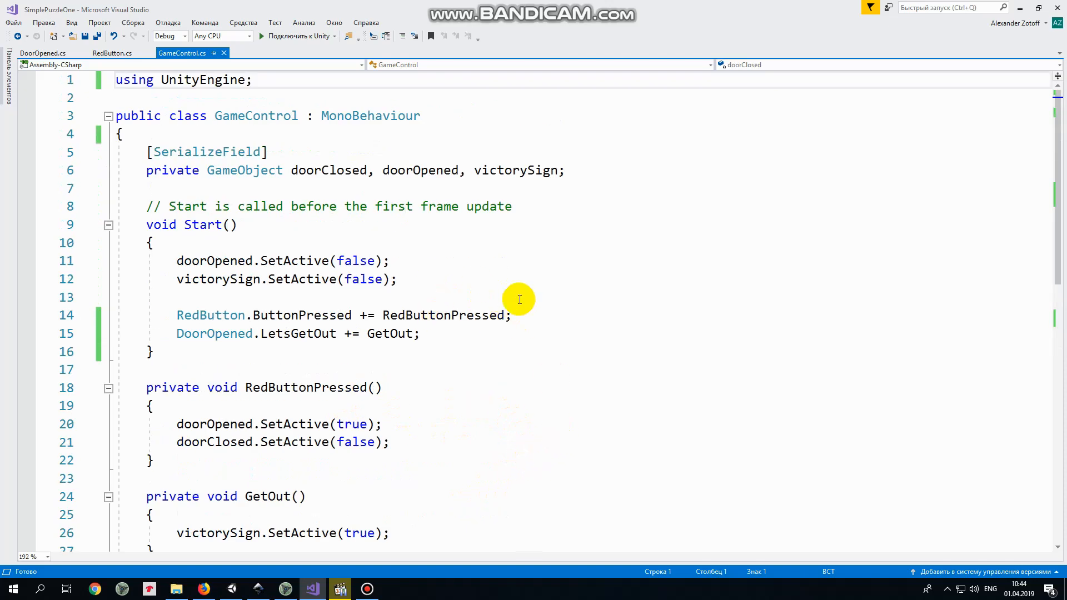
click(112, 53)
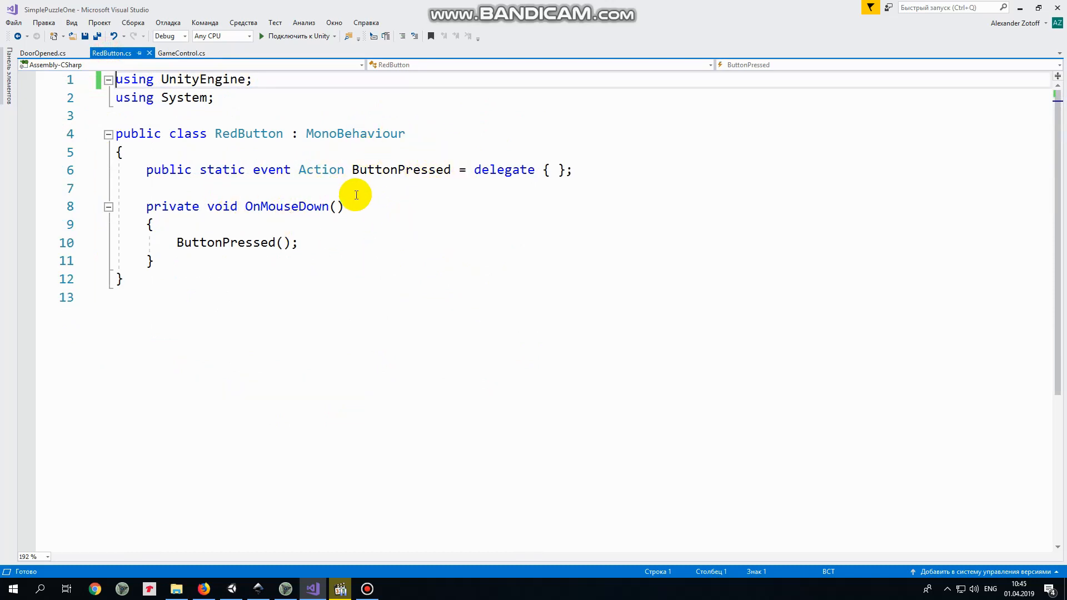
mouse_move(314, 278)
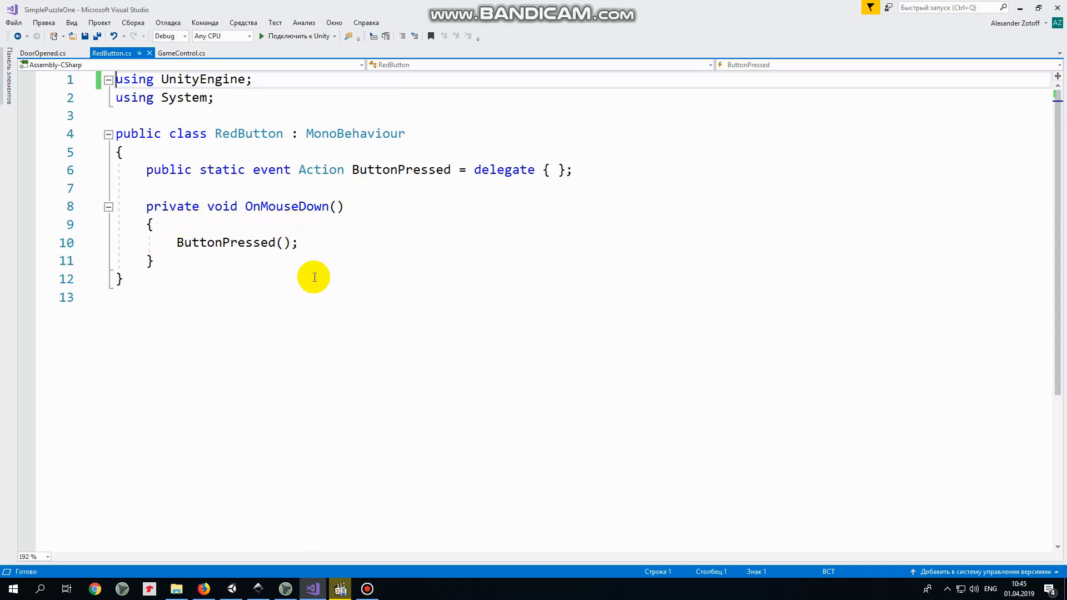
click(183, 52)
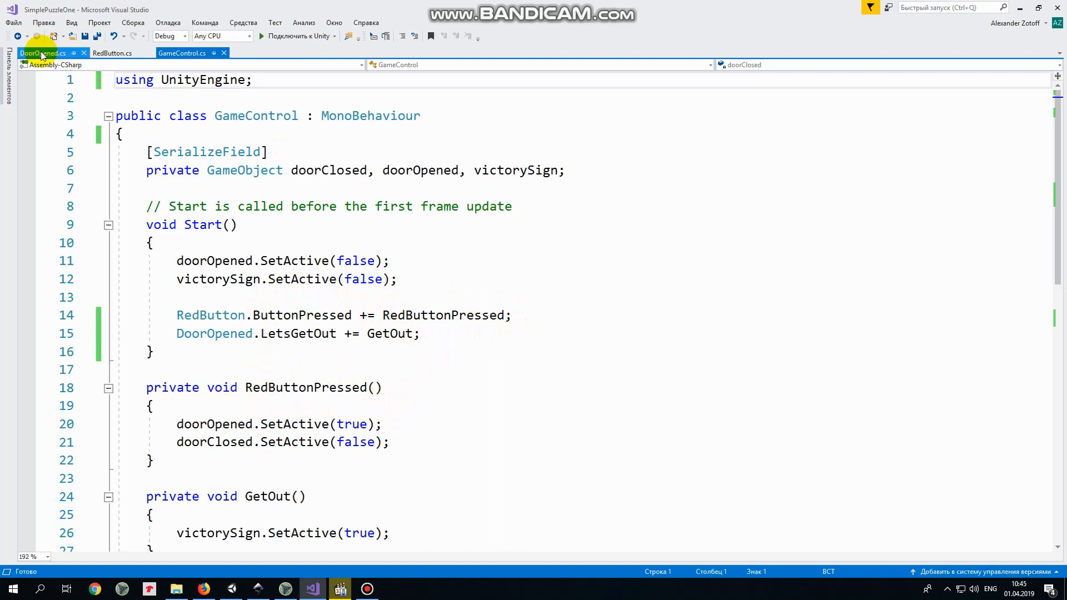
click(40, 53)
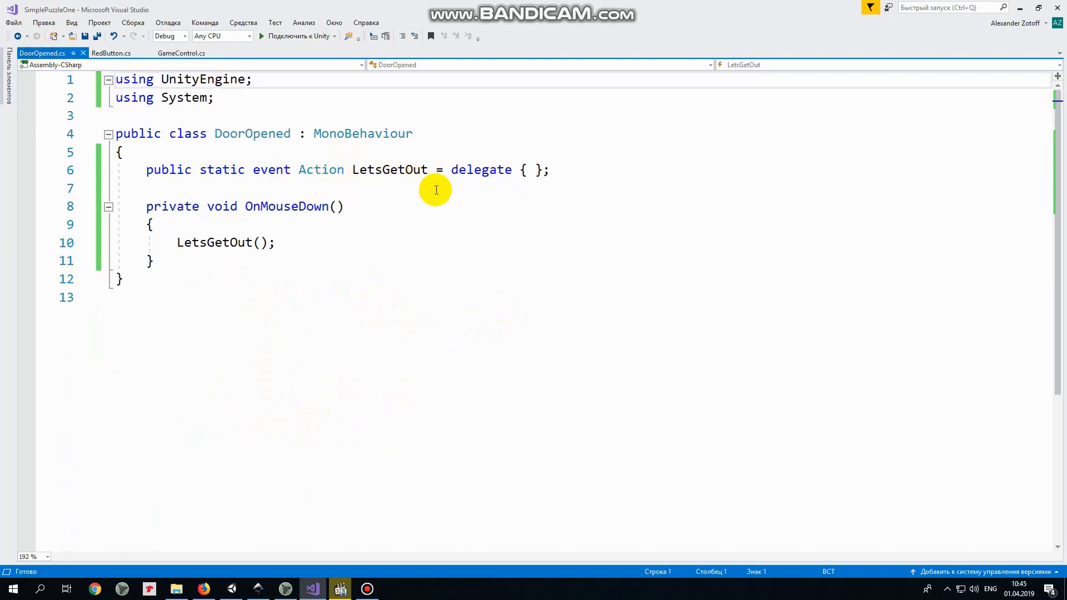
mouse_move(157, 240)
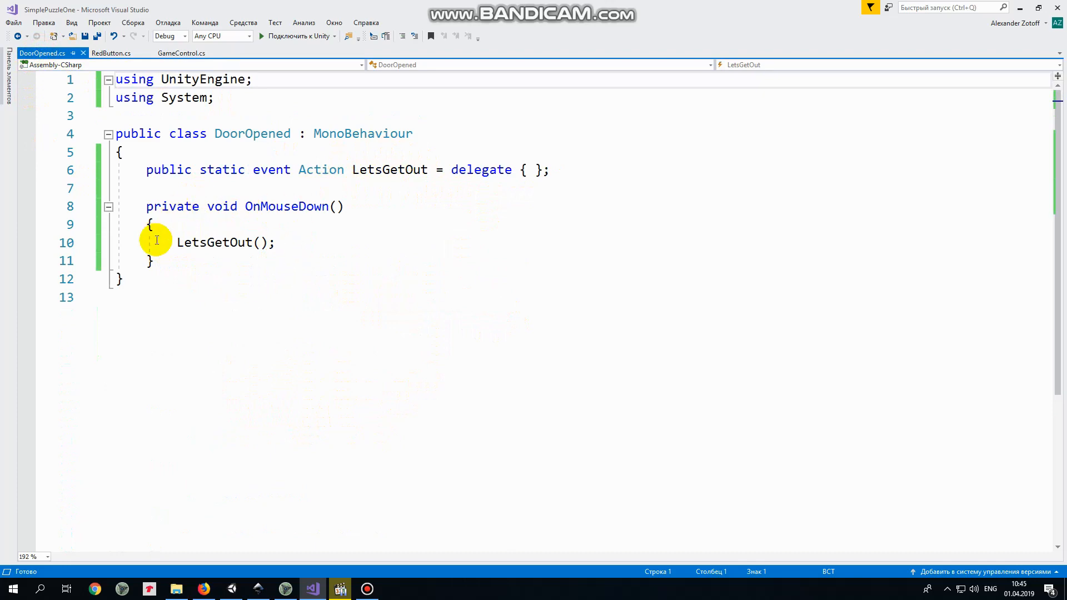
click(185, 53)
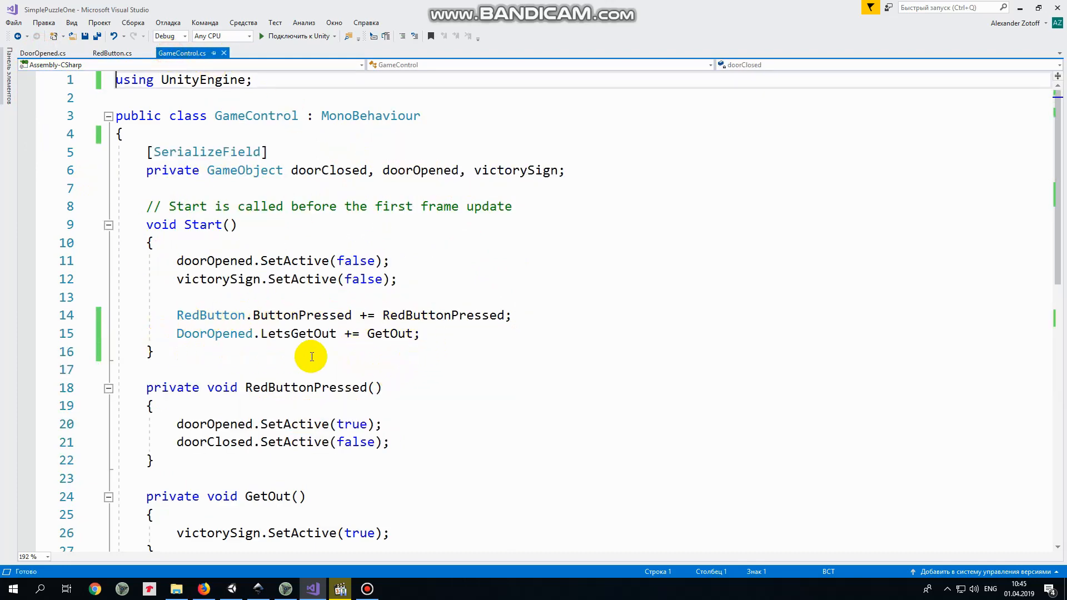
scroll(down, 3)
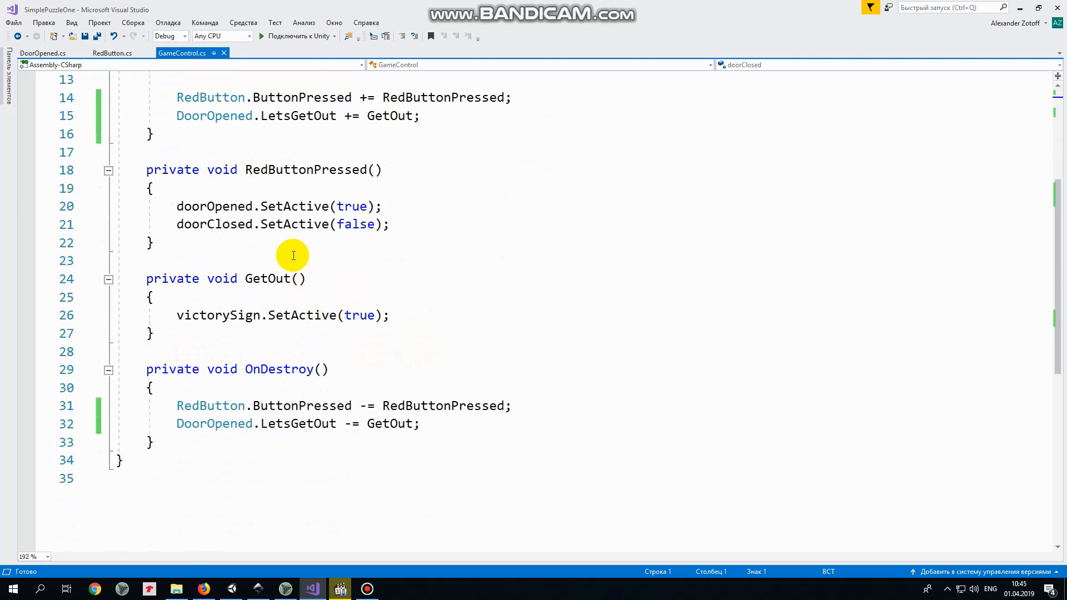
click(340, 589)
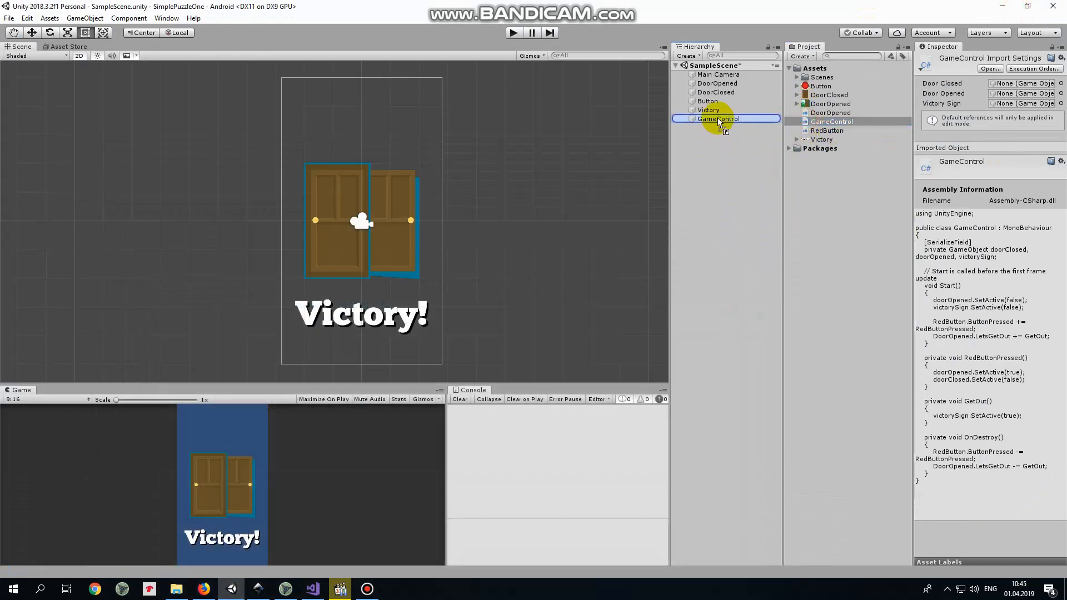
Select the GameControl object and assign Victory to its Victory Sign slot
click(718, 119)
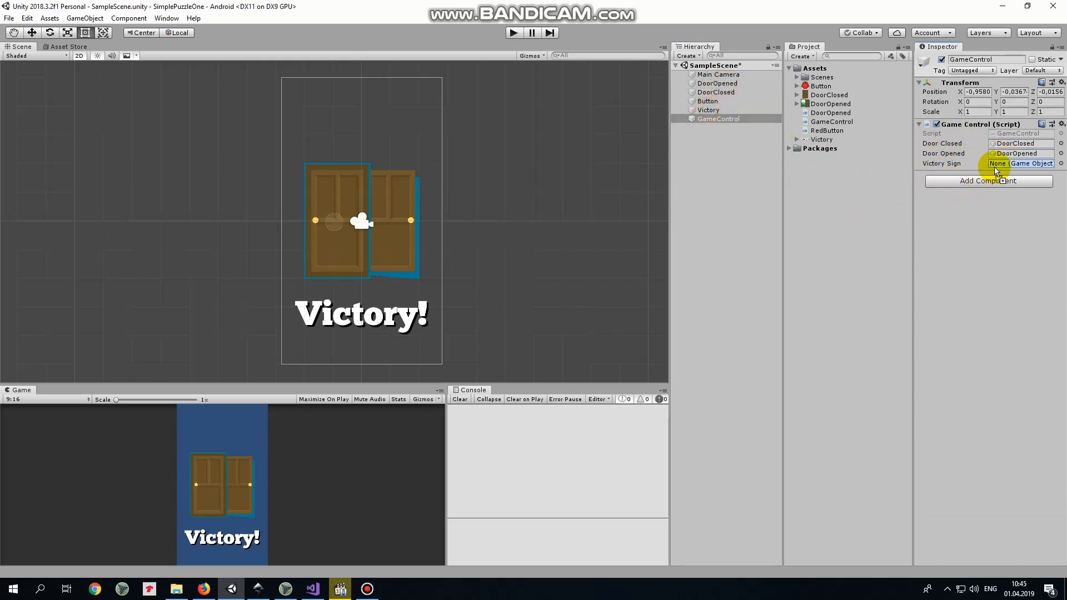
click(1020, 163)
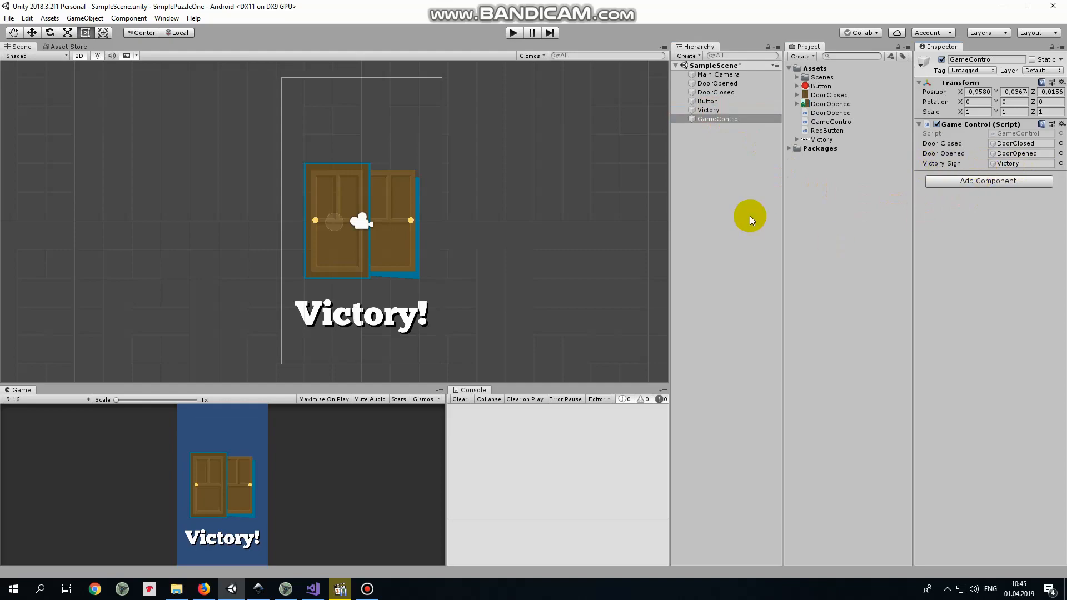